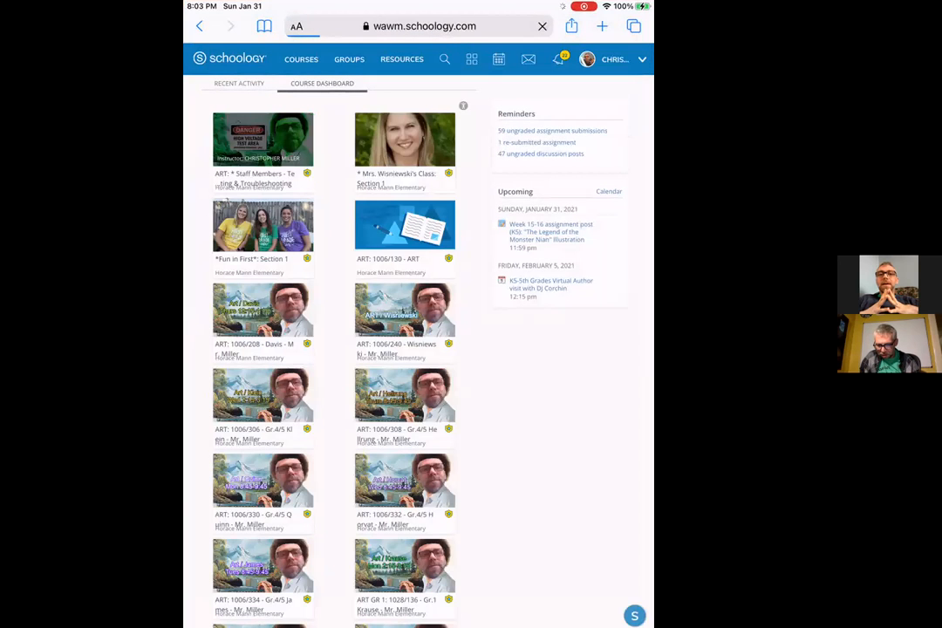
# Open the ART Staff Members testing course and its Phase 2: Catch-up Work Day folder.
pyautogui.click(264, 139)
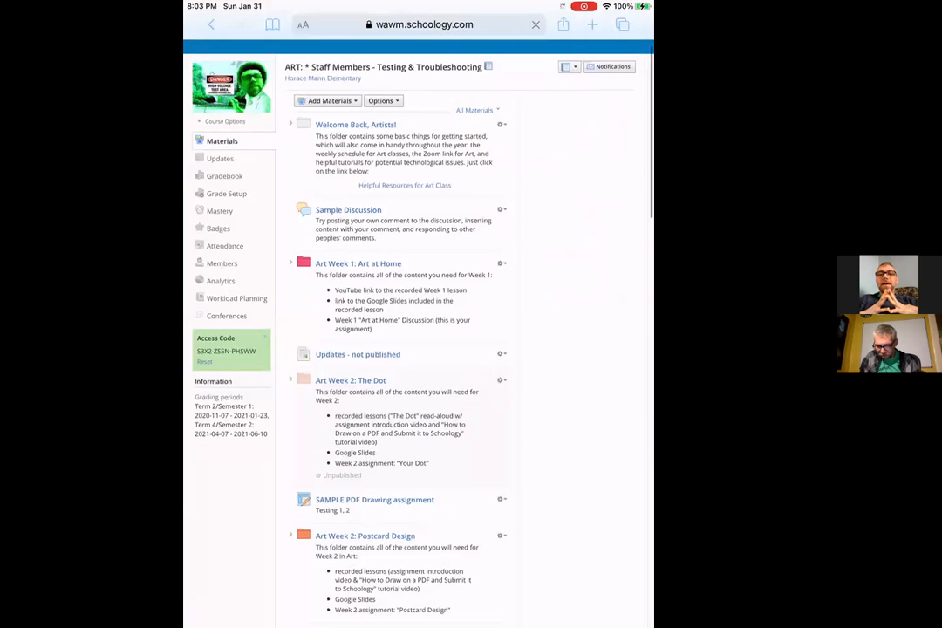
pyautogui.scroll(-3)
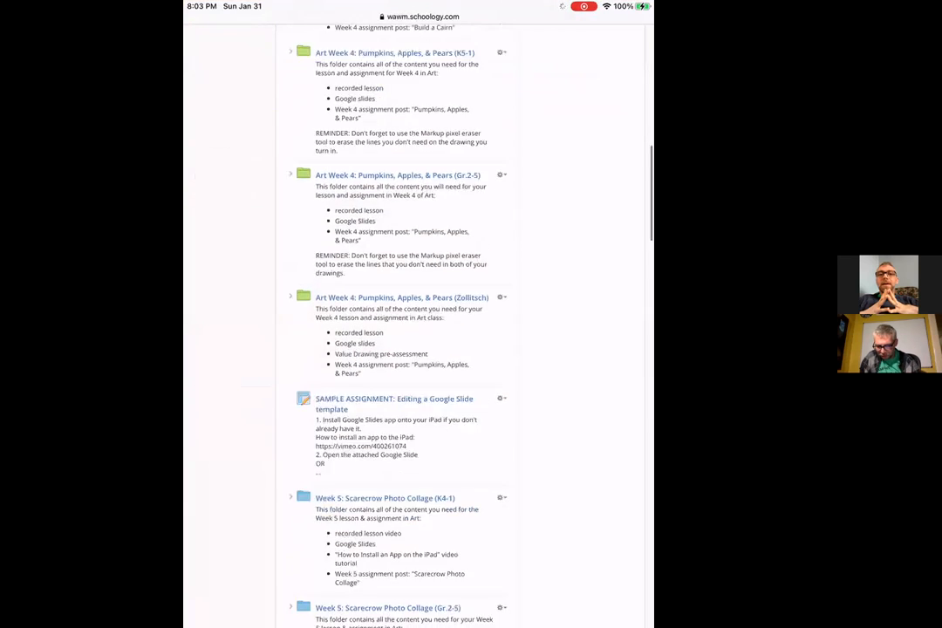
pyautogui.scroll(-3)
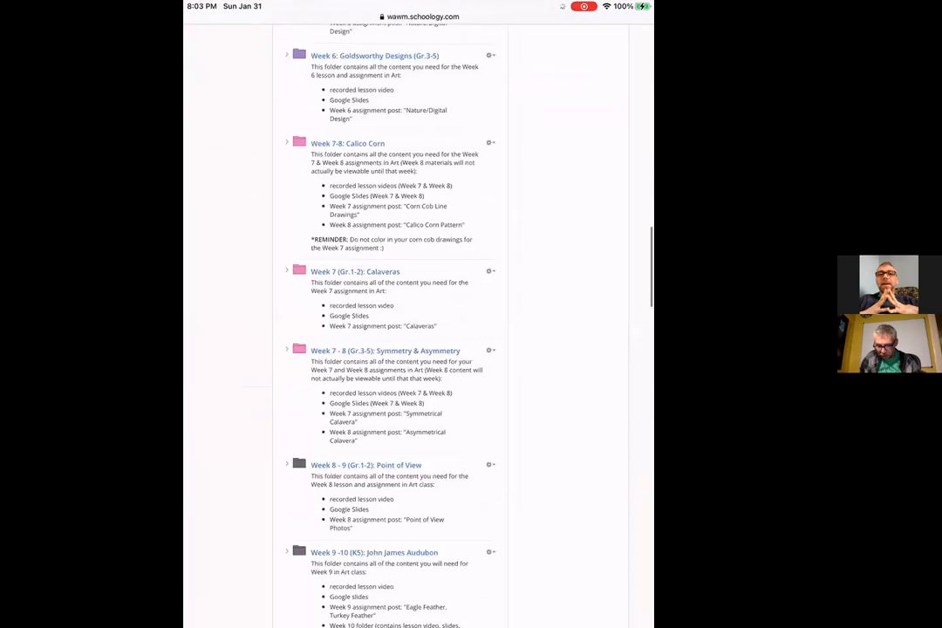
pyautogui.scroll(-3)
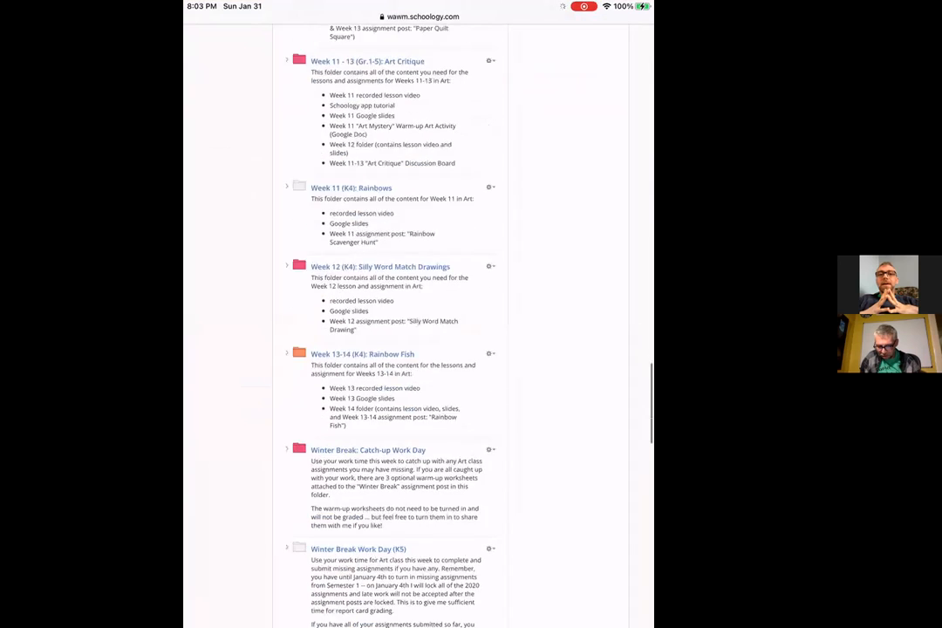
pyautogui.scroll(-3)
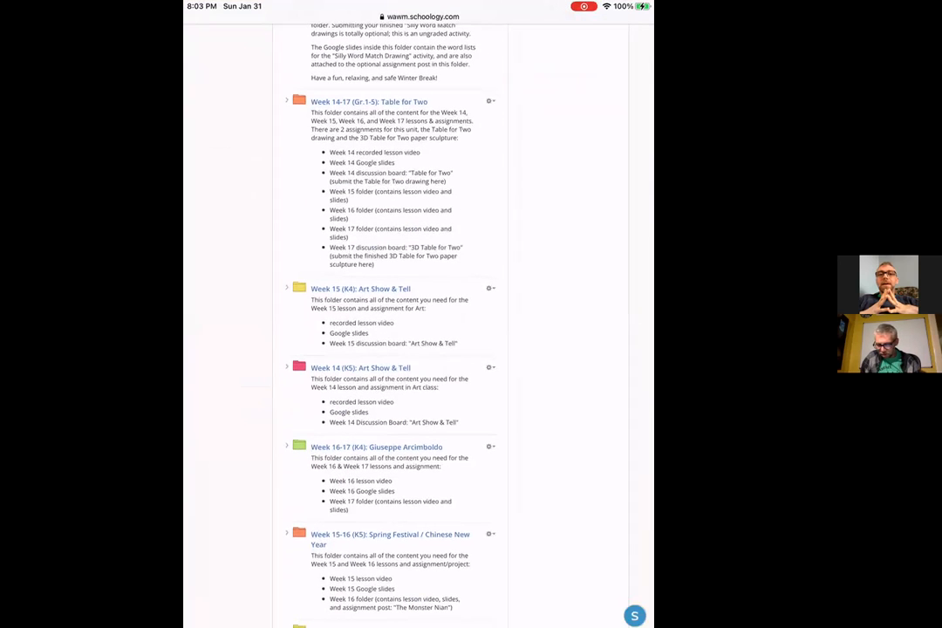
pyautogui.scroll(-3)
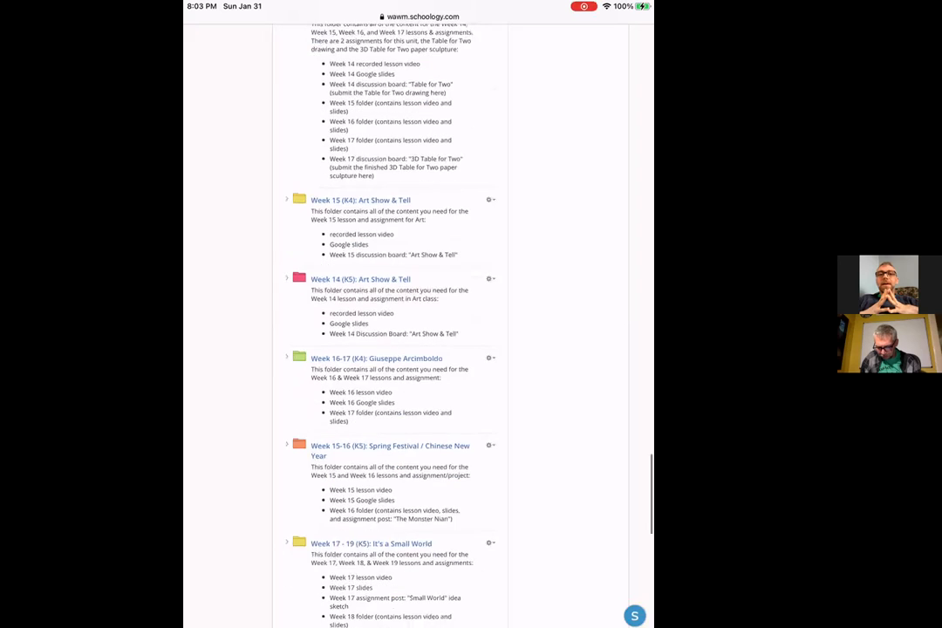
pyautogui.scroll(-3)
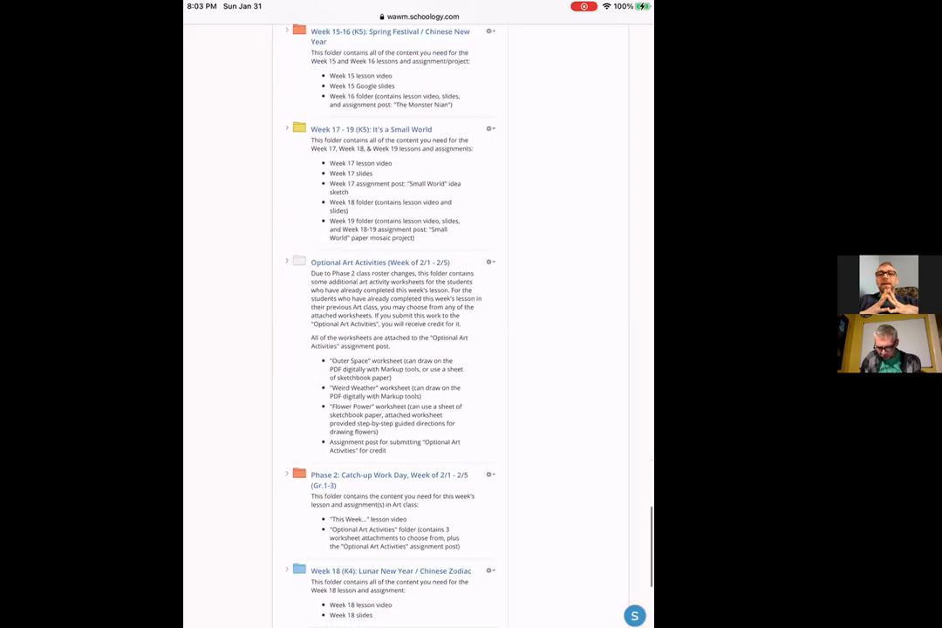
pyautogui.scroll(-3)
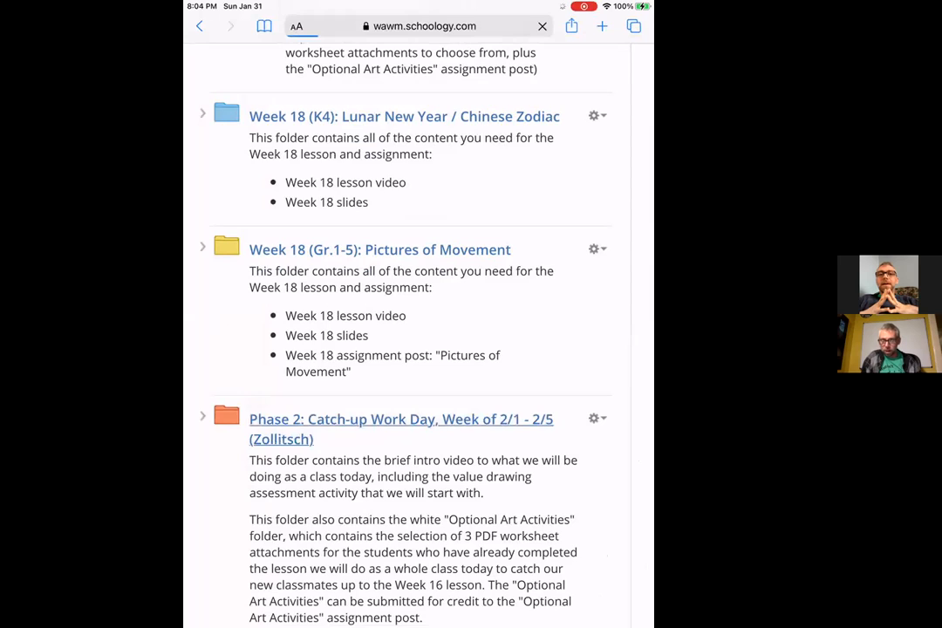
pyautogui.click(402, 419)
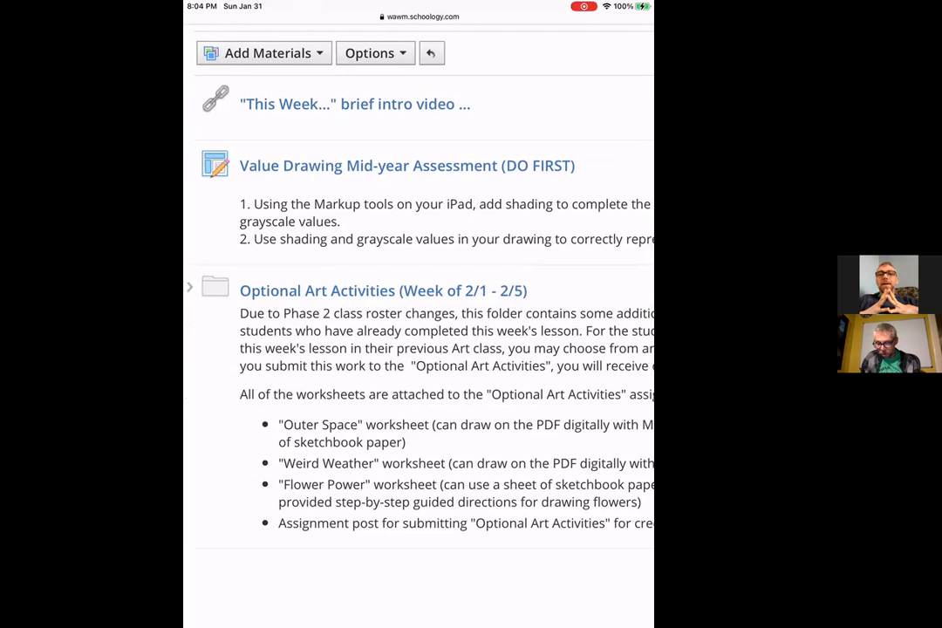
# Open the Value Drawing Mid-year Assessment (DO FIRST) post and its attached worksheet PDF.
pyautogui.click(406, 164)
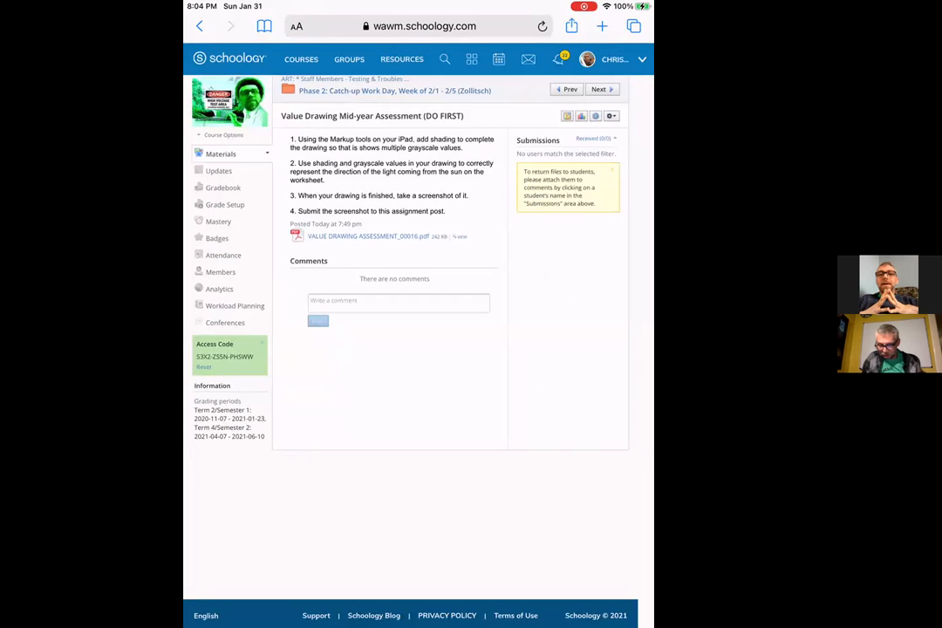
pyautogui.moveTo(366, 237)
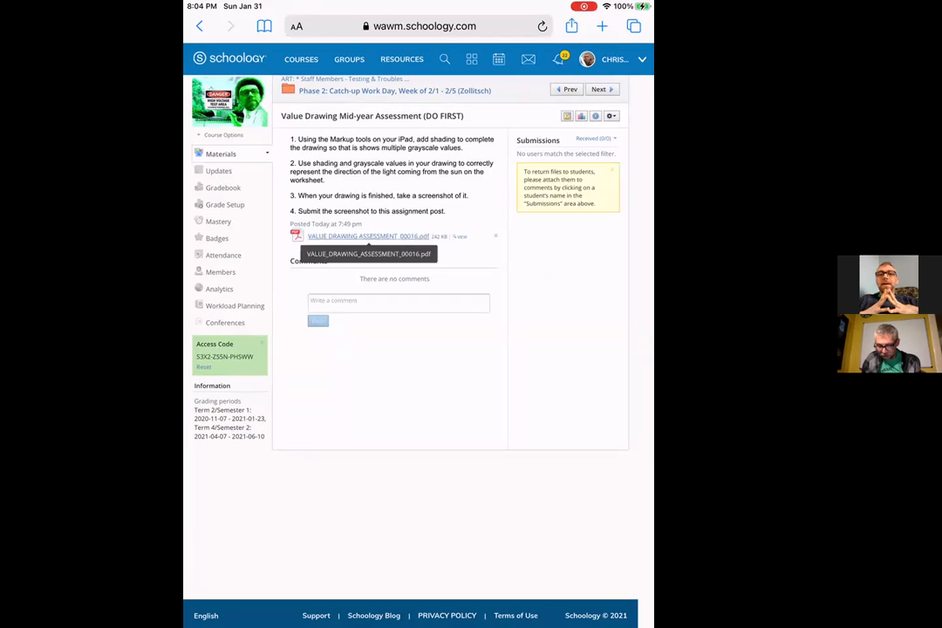
pyautogui.click(368, 236)
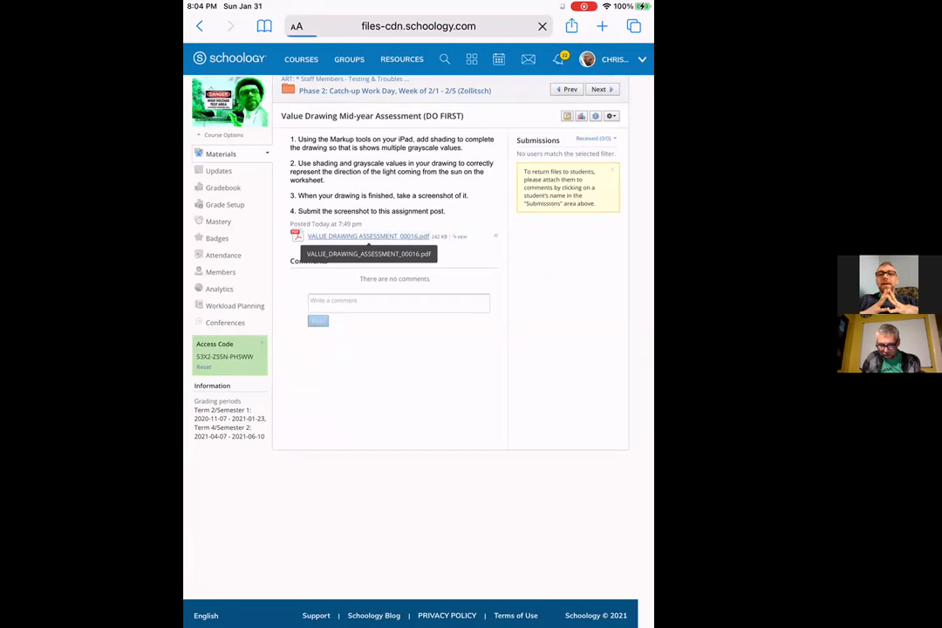
pyautogui.click(368, 237)
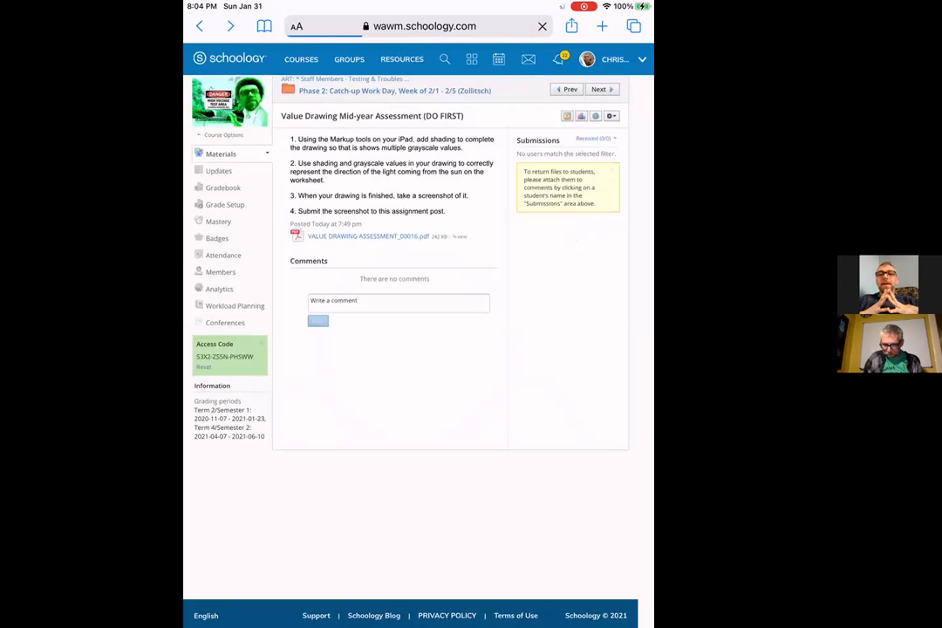
pyautogui.click(540, 26)
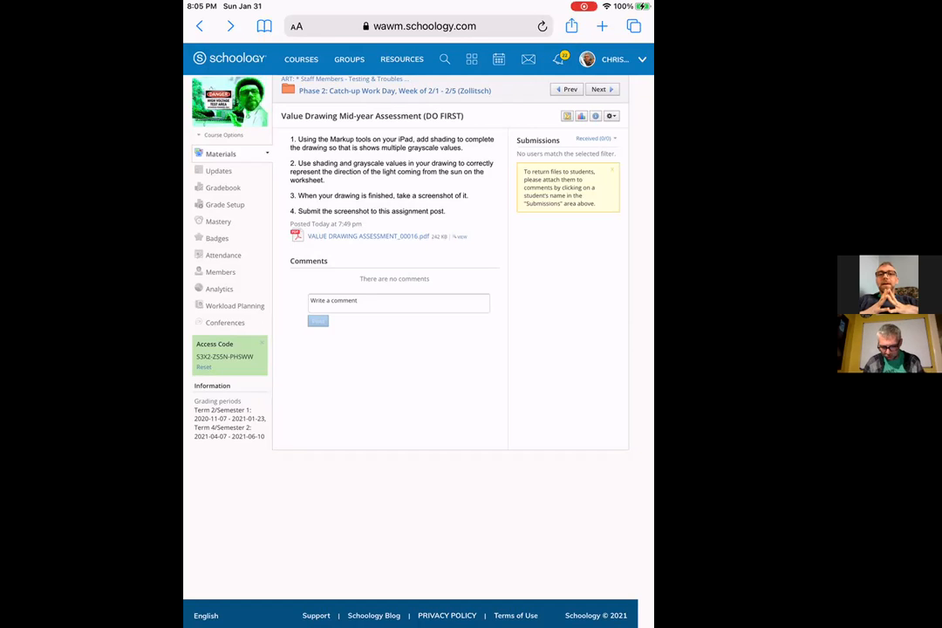
pyautogui.moveTo(366, 235)
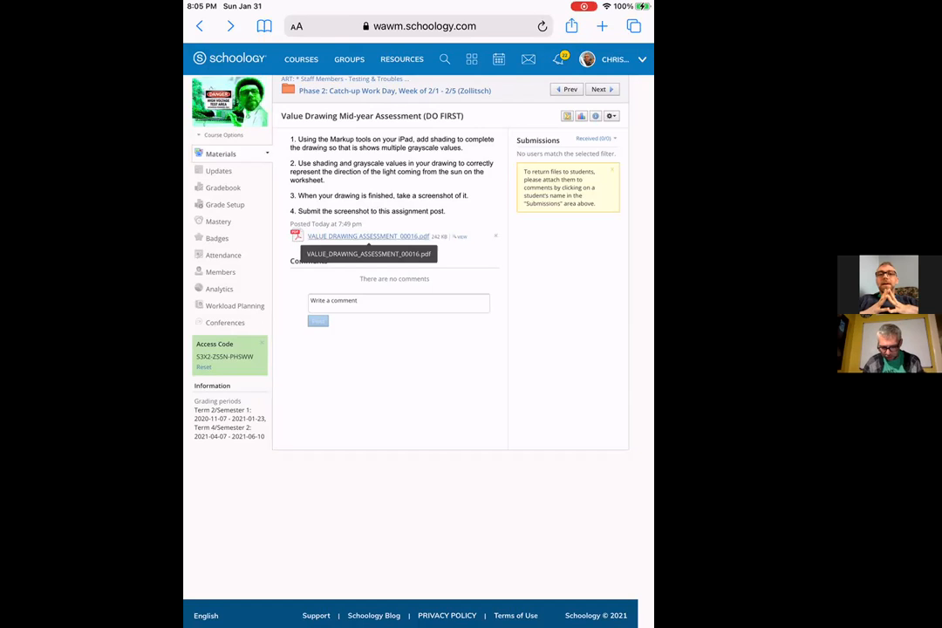
# Open the VALUE_DRAWING_ASSESSMENT PDF in Safari and bring up its share sheet at Markup.
pyautogui.click(368, 236)
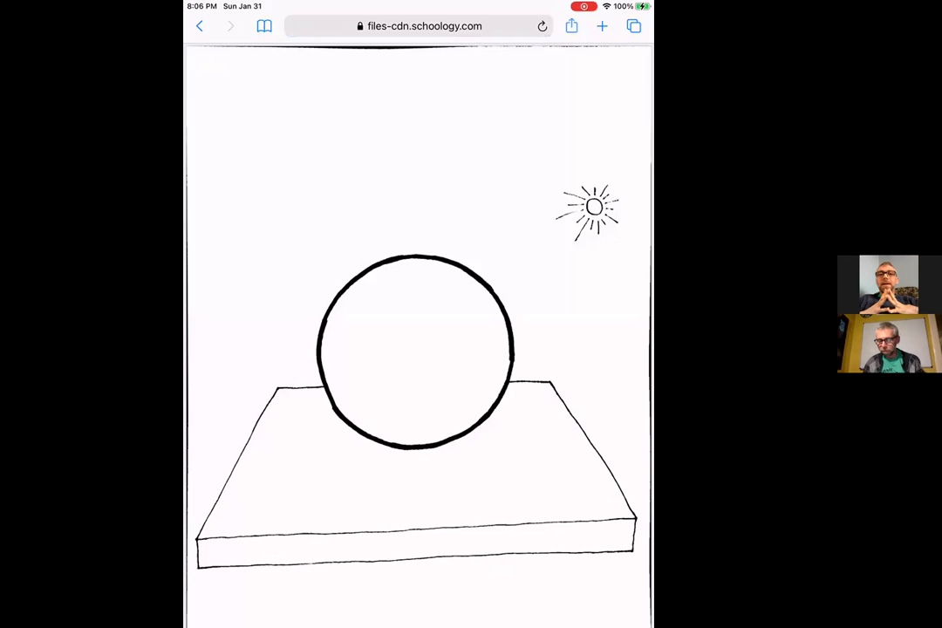
pyautogui.click(572, 26)
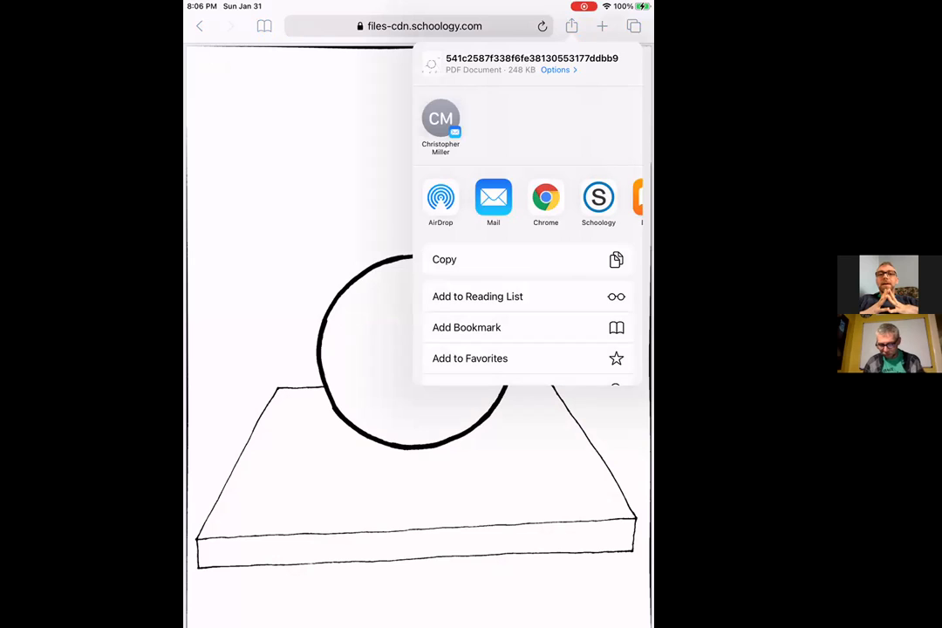
pyautogui.scroll(-3)
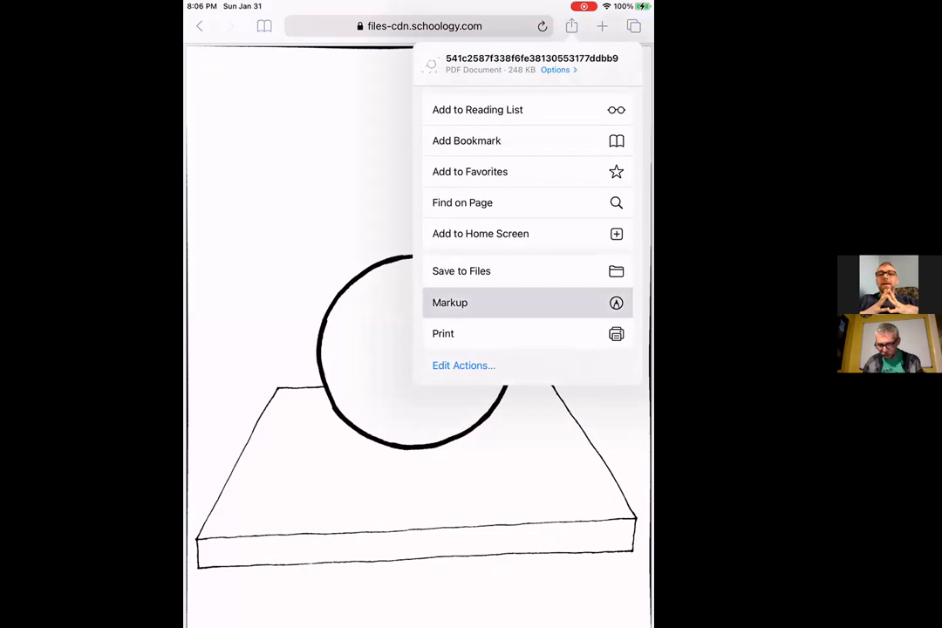
# Open the worksheet in Markup and pick a lighter grey drawing colour.
pyautogui.click(450, 302)
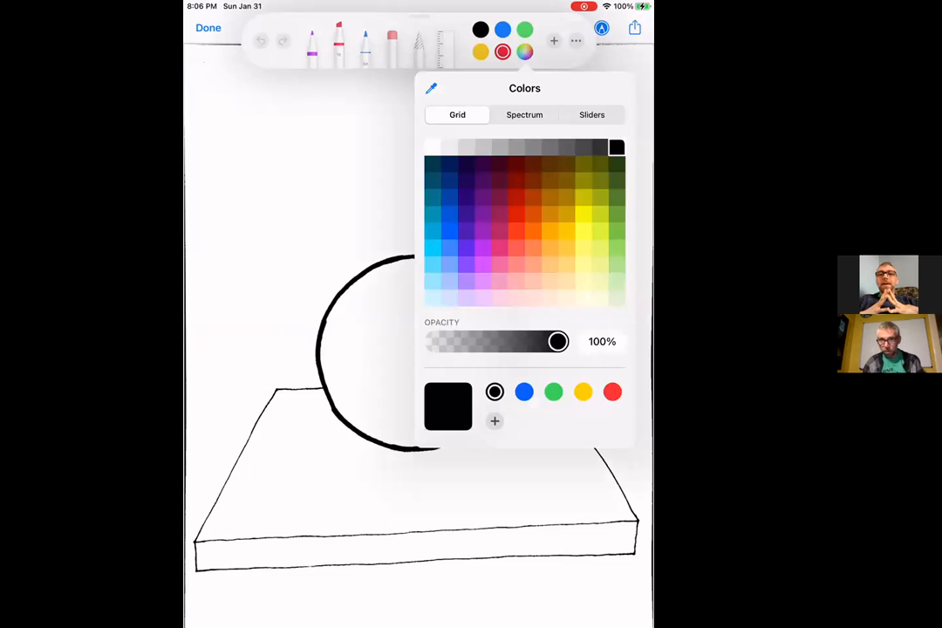
pyautogui.click(534, 147)
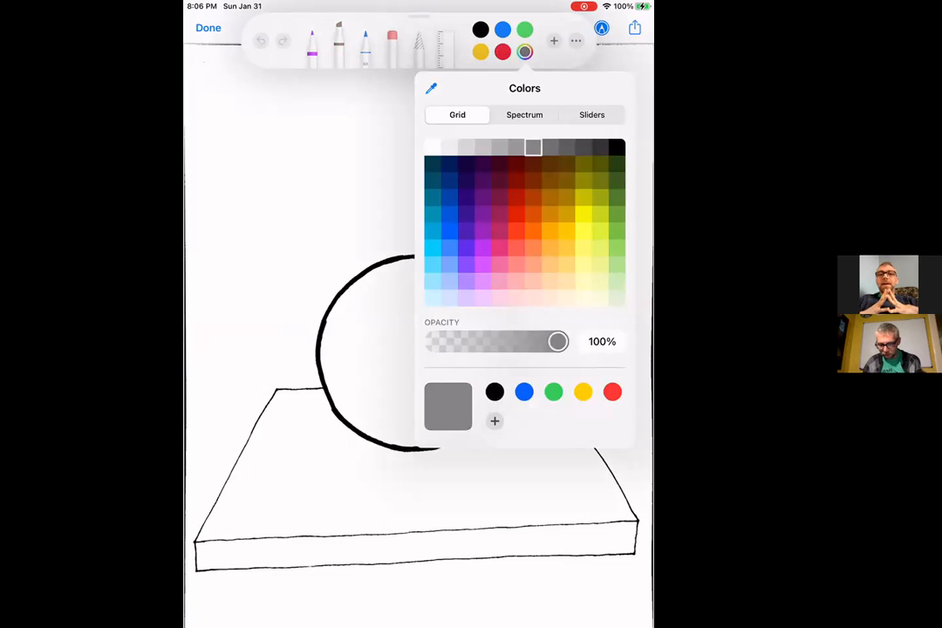
pyautogui.click(516, 146)
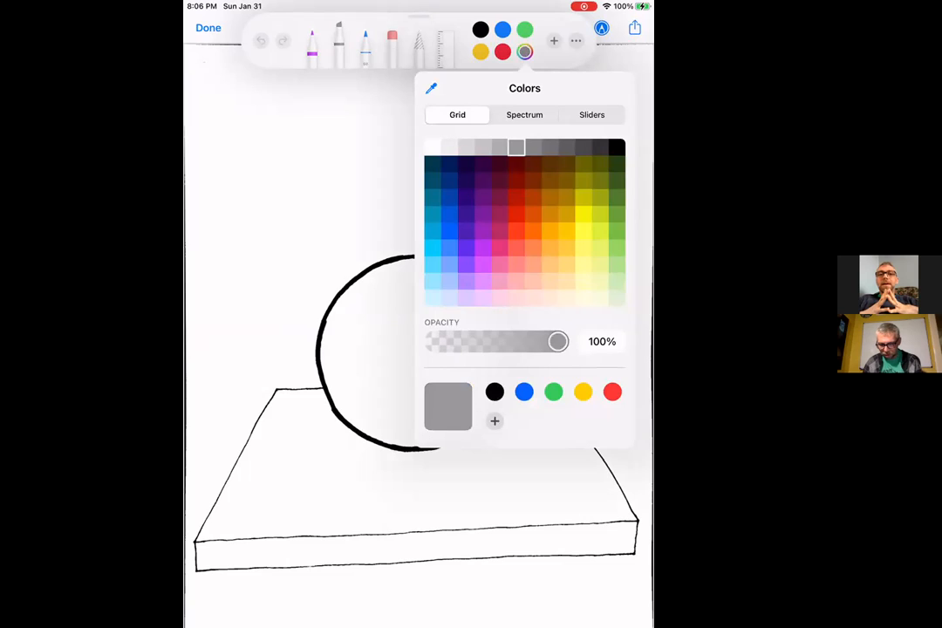
pyautogui.click(549, 146)
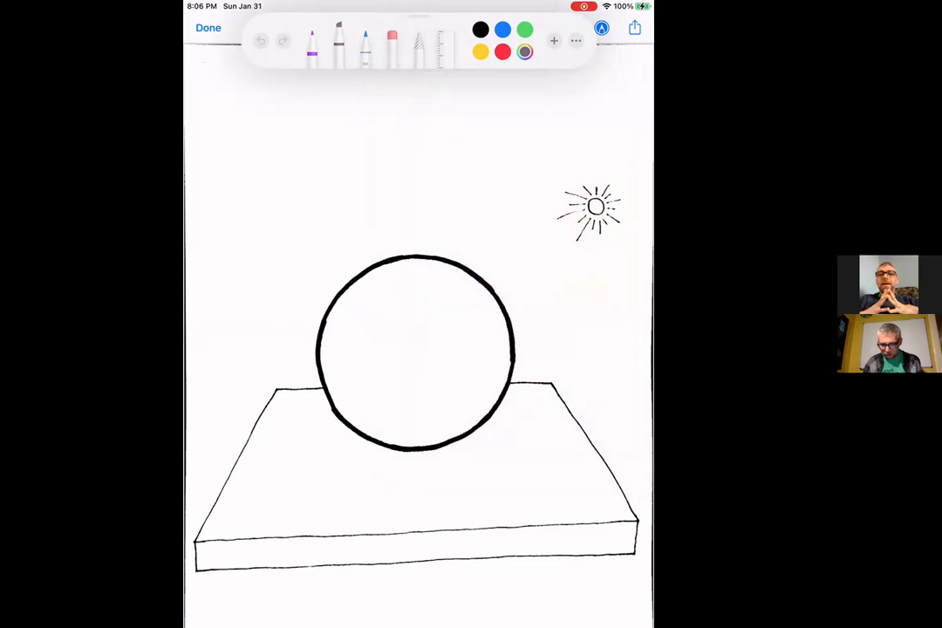
# Switch the pen to a purple tone with lower opacity and a medium nib.
pyautogui.click(312, 43)
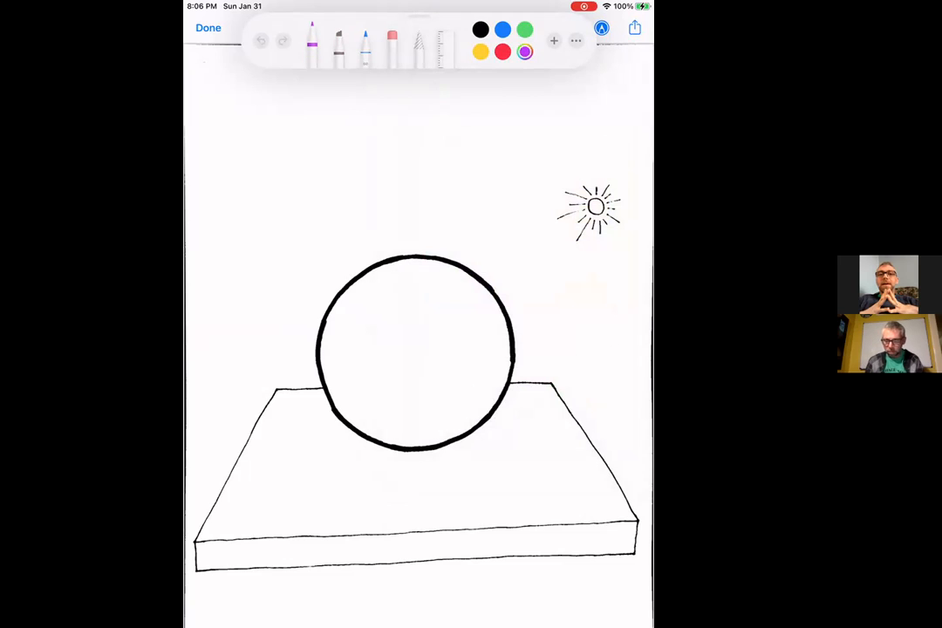
pyautogui.click(312, 42)
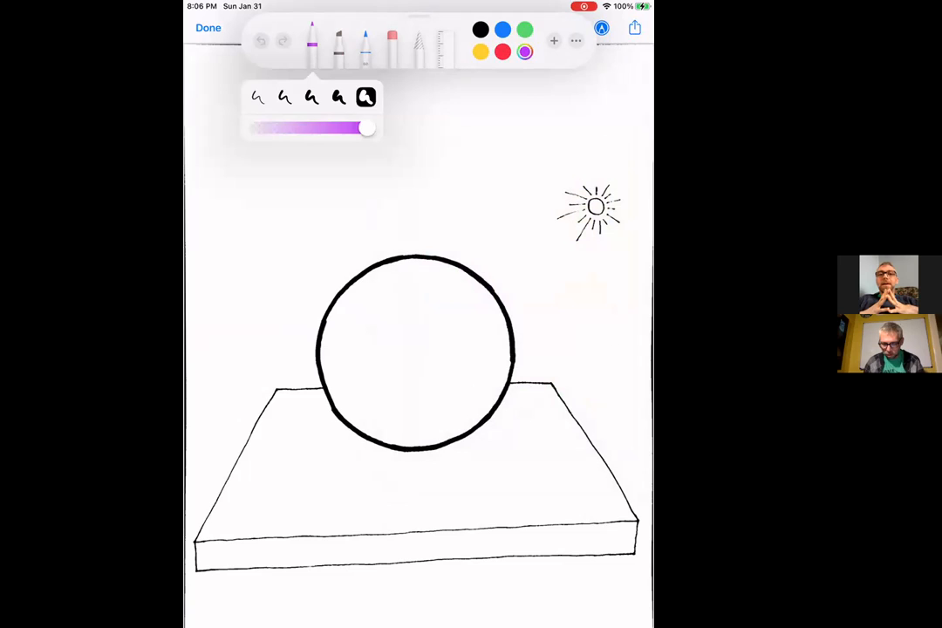
pyautogui.moveTo(364, 129); pyautogui.dragTo(328, 129)
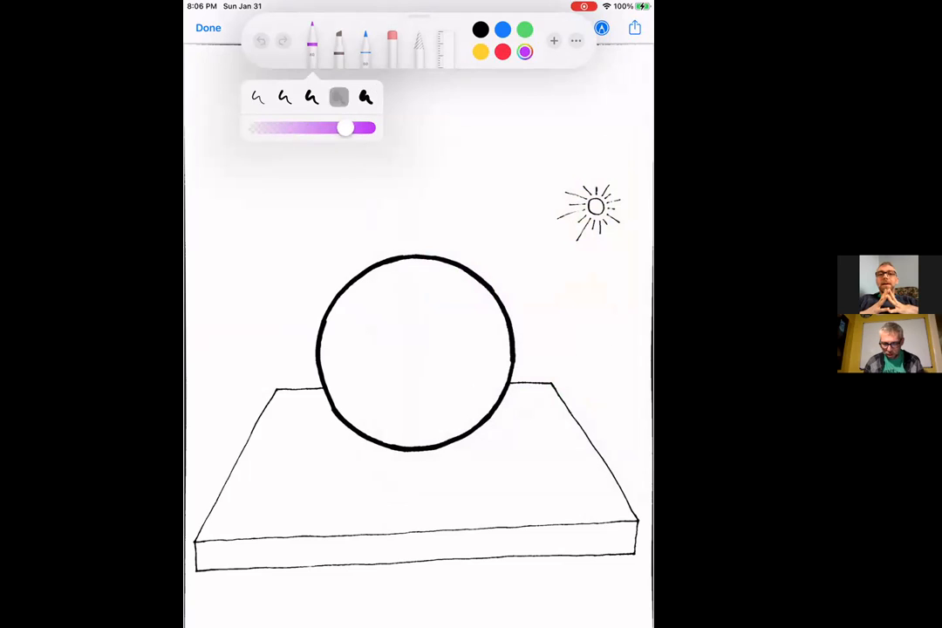
pyautogui.click(313, 98)
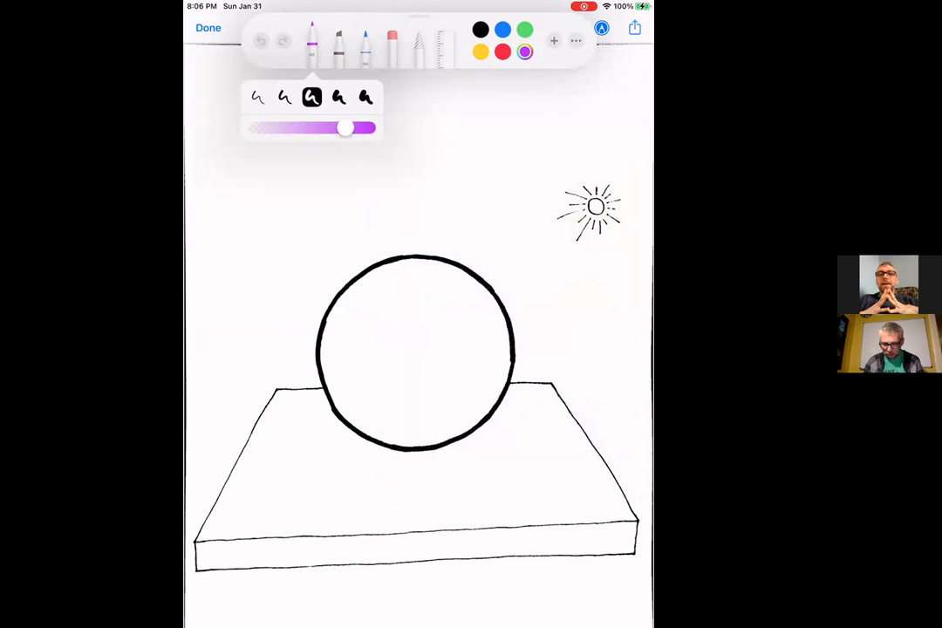
pyautogui.click(285, 98)
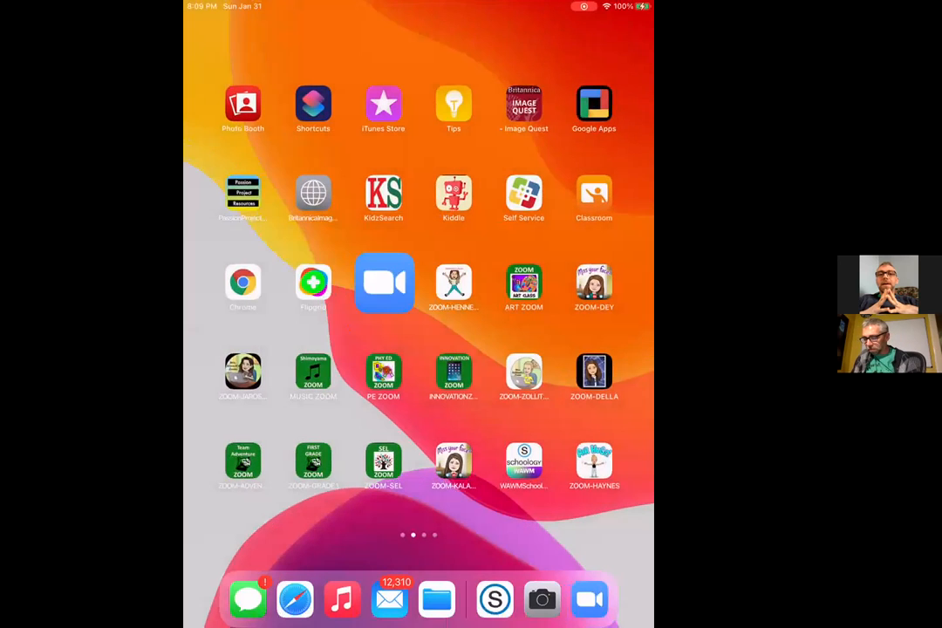
# Return from Markup to the Schoology art course dashboard in the browser.
pyautogui.click(524, 462)
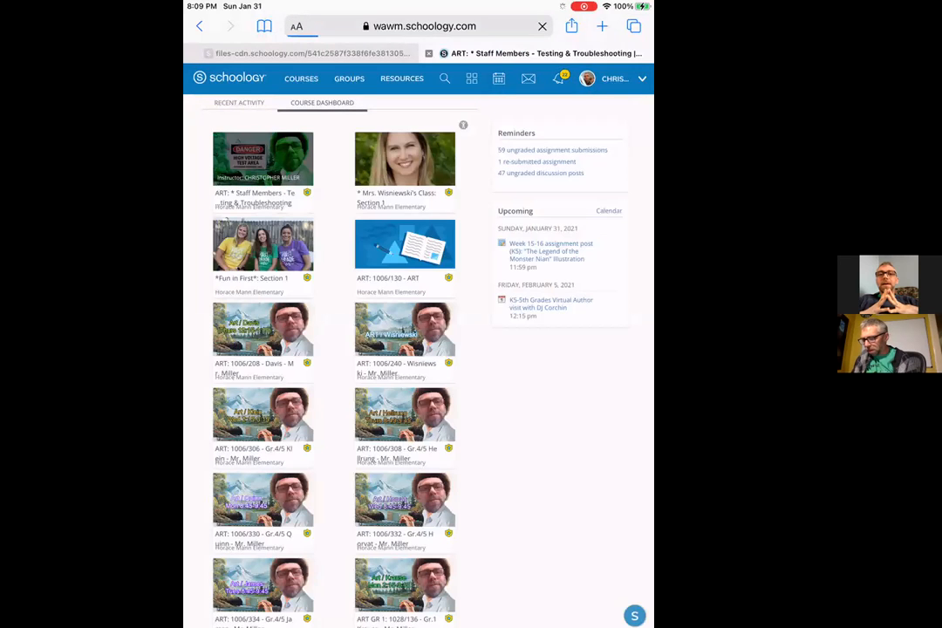
# Reopen the staff testing art course and its Phase 2: Catch-up Work Day, Week of 2/1 - 2/5 folder.
pyautogui.click(255, 157)
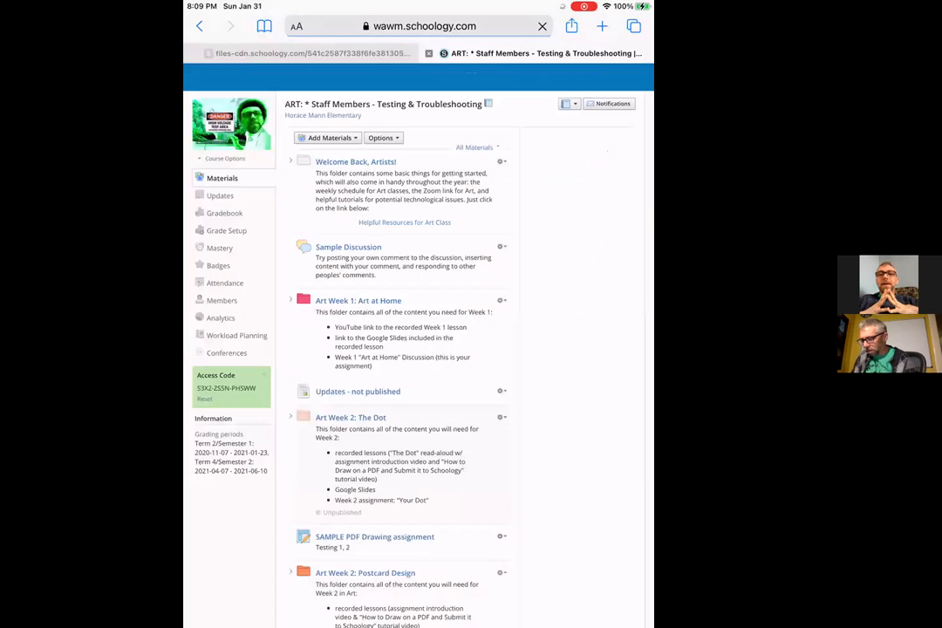
pyautogui.scroll(-3)
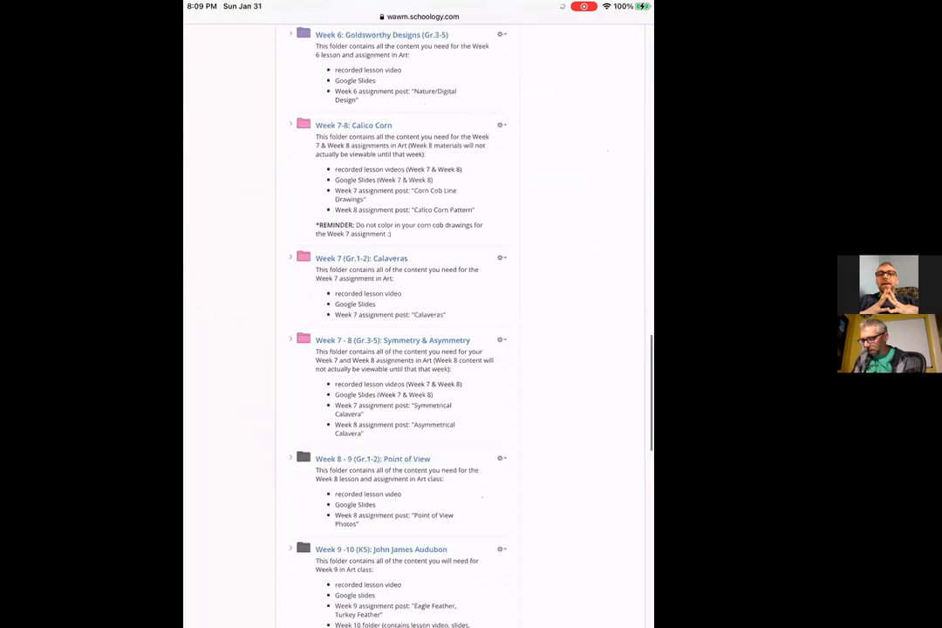
pyautogui.scroll(-3)
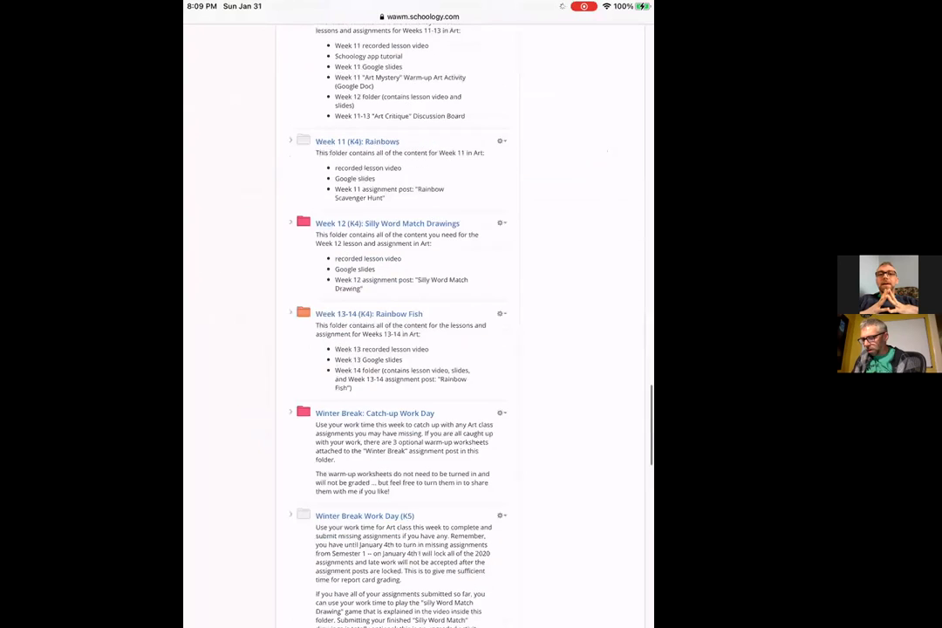
pyautogui.scroll(-3)
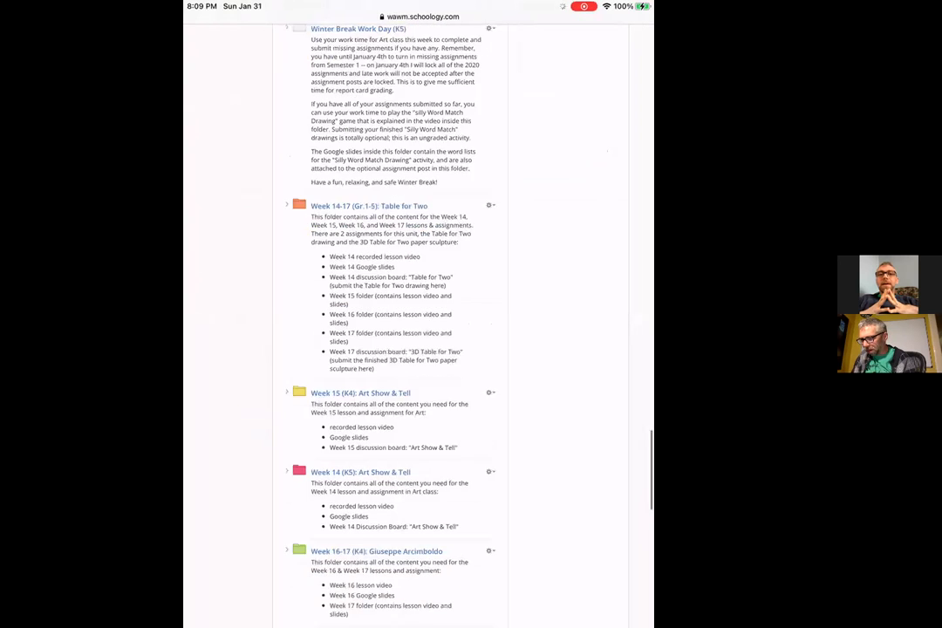
pyautogui.scroll(-3)
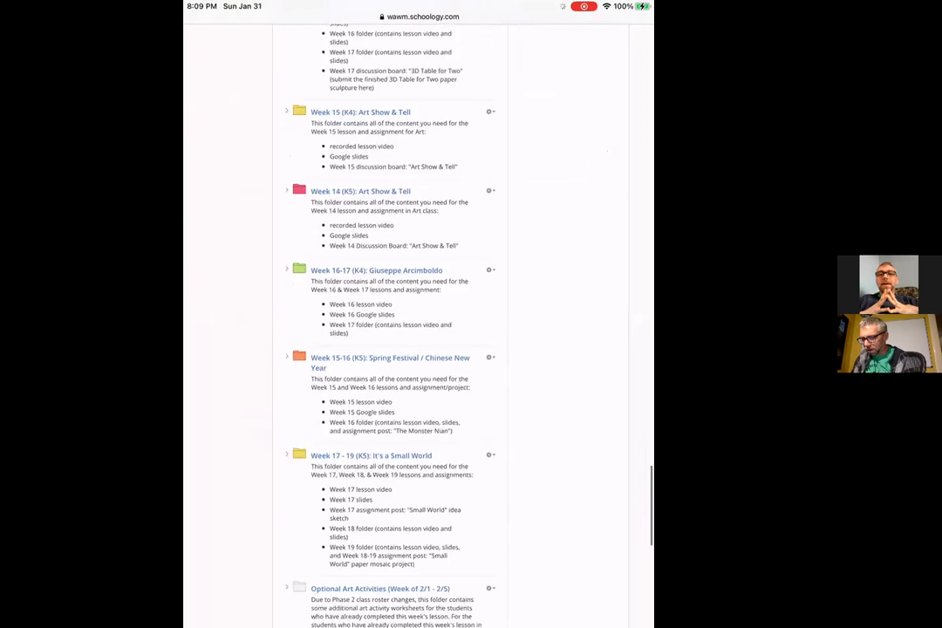
pyautogui.scroll(-3)
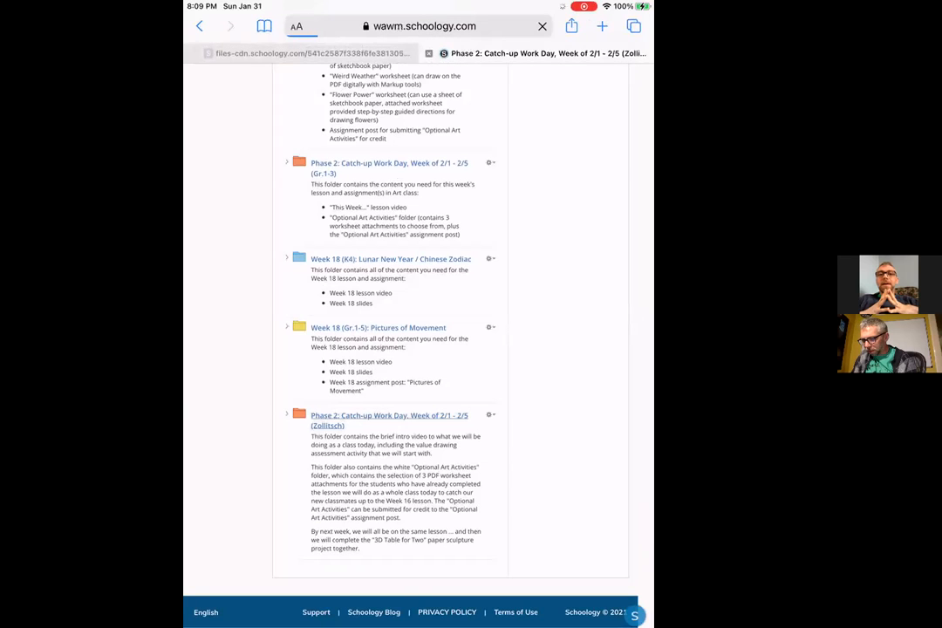
pyautogui.click(389, 419)
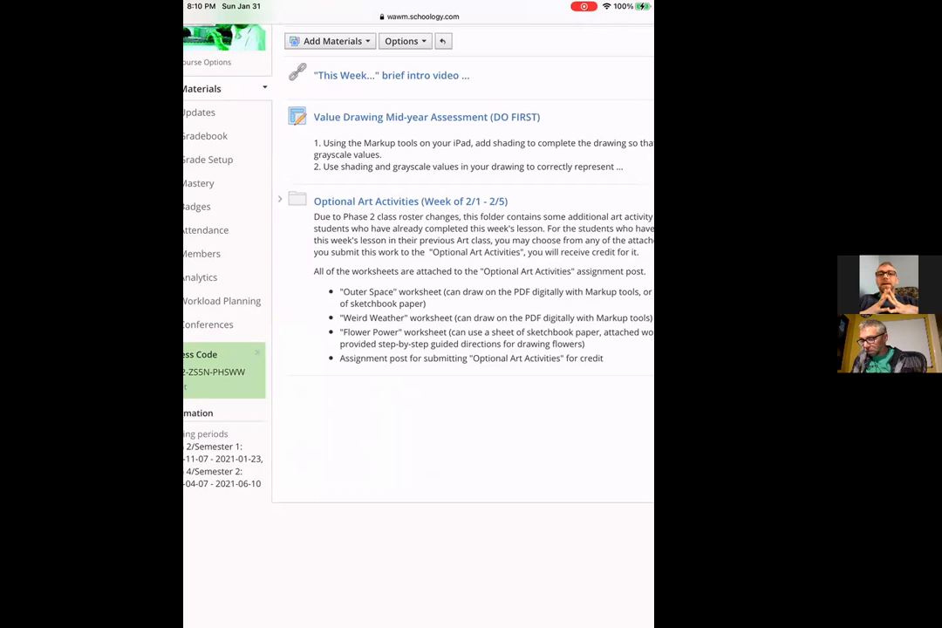
# Open the Optional Art Activities (Week of 2/1 - 2/5) folder and its assignment post.
pyautogui.click(410, 201)
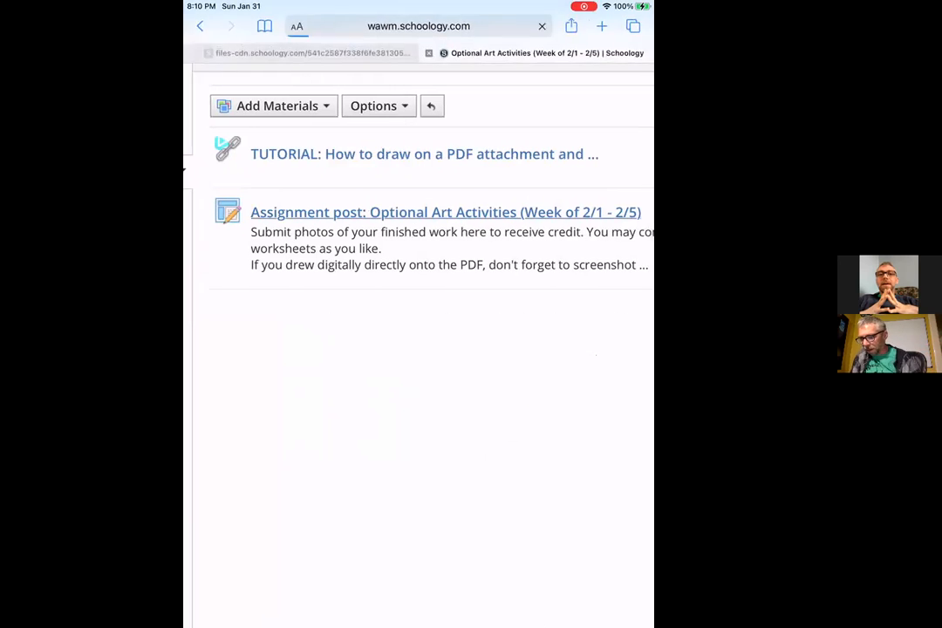
pyautogui.click(444, 213)
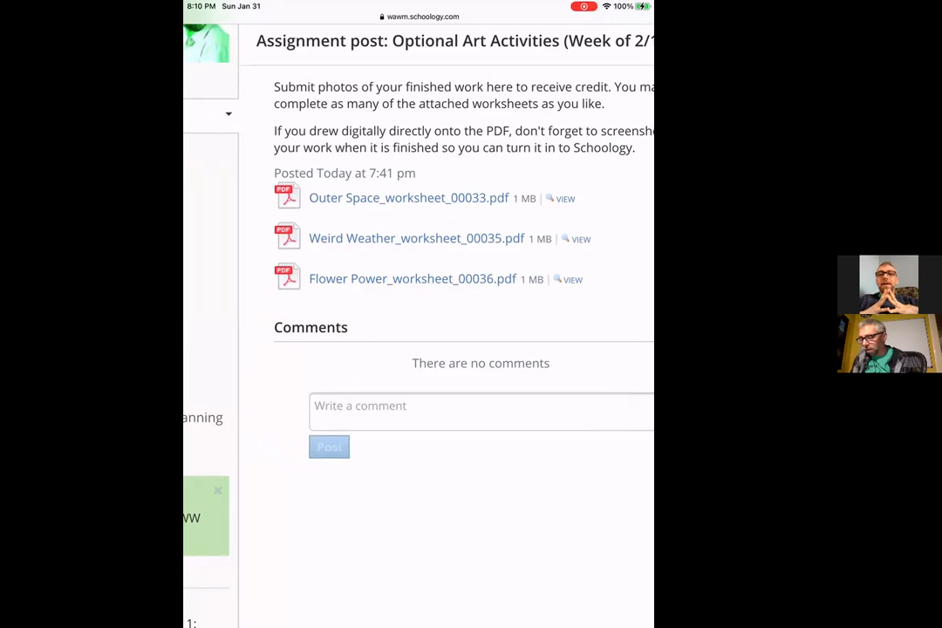
pyautogui.moveTo(408, 197)
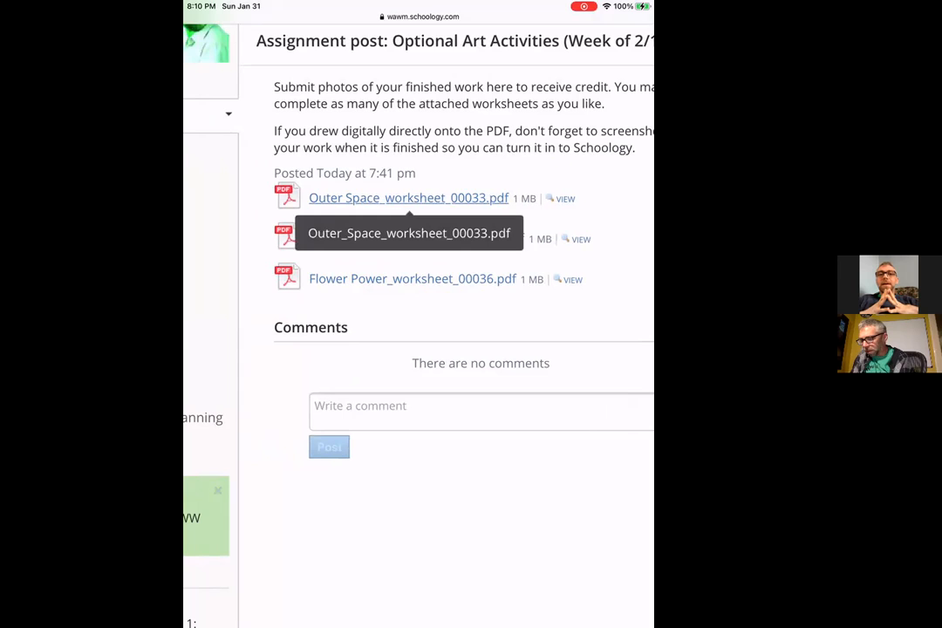
# Open Outer_Space_worksheet_00033.pdf, view the 'Space… The Final Frontier' page, then go to the home screen.
pyautogui.click(408, 197)
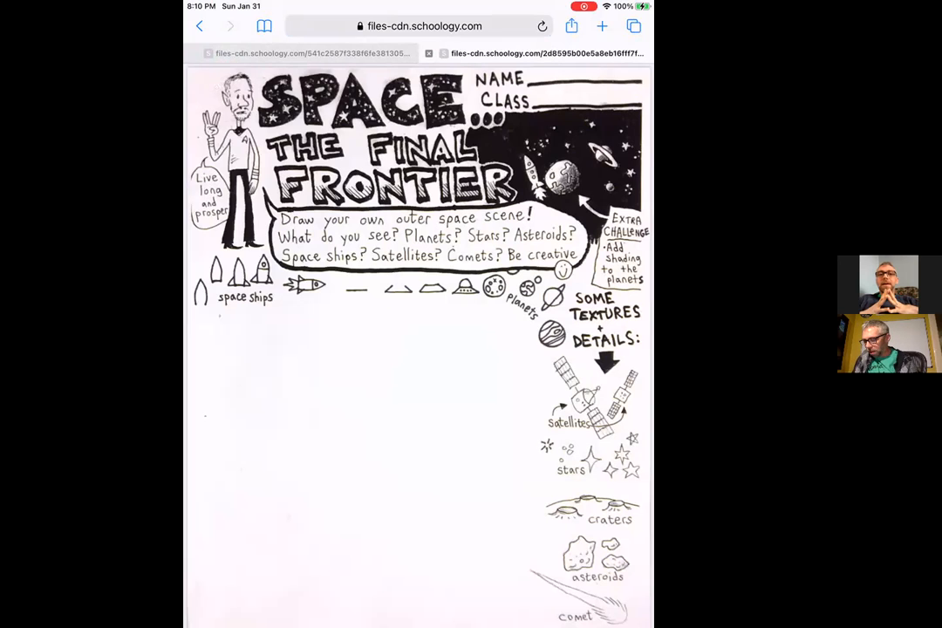
pyautogui.scroll(-3)
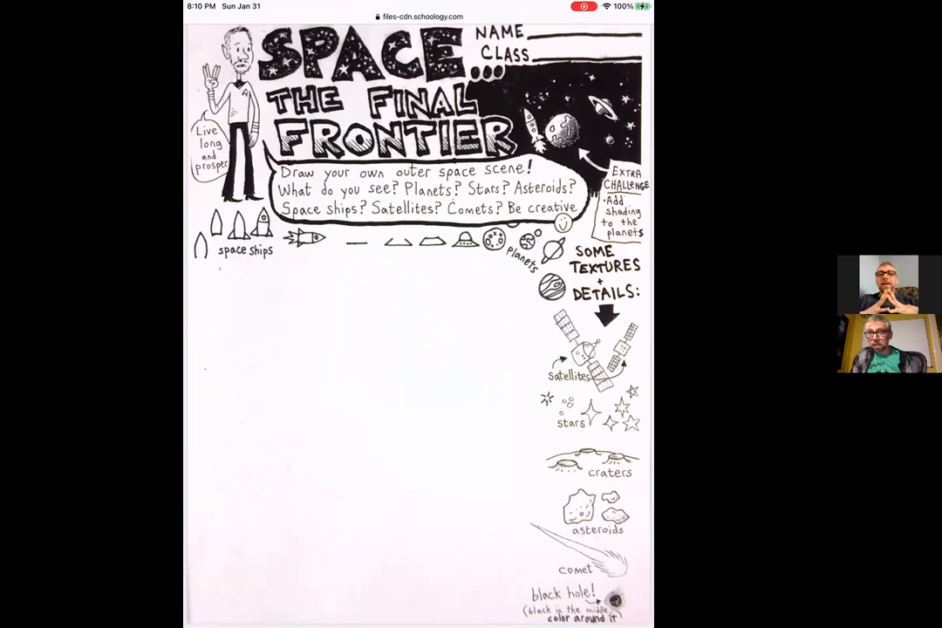
pyautogui.press('home')
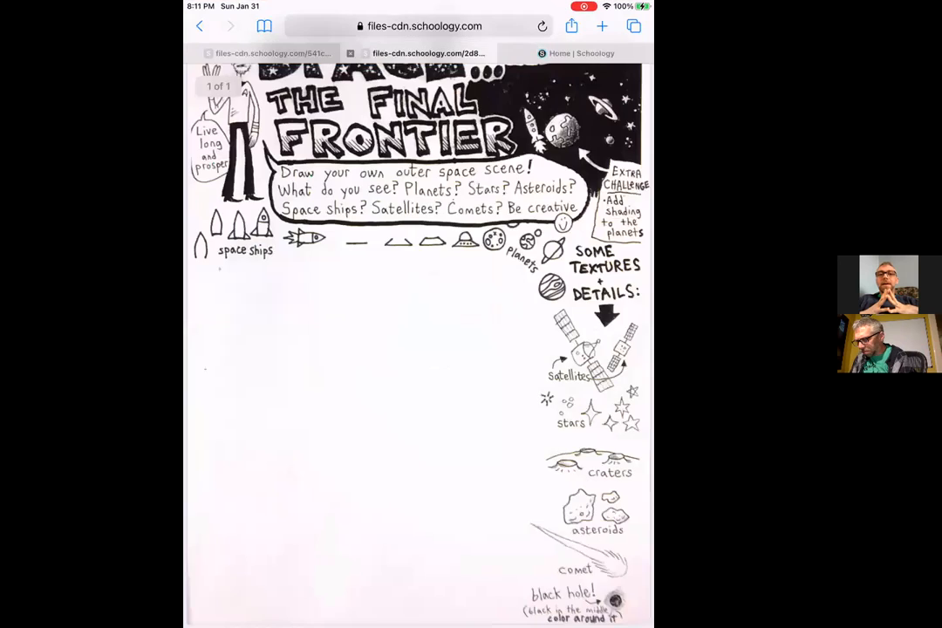
# Return to the course materials and reopen the Optional Art Activities assignment post via the Phase 2 folder.
pyautogui.click(579, 52)
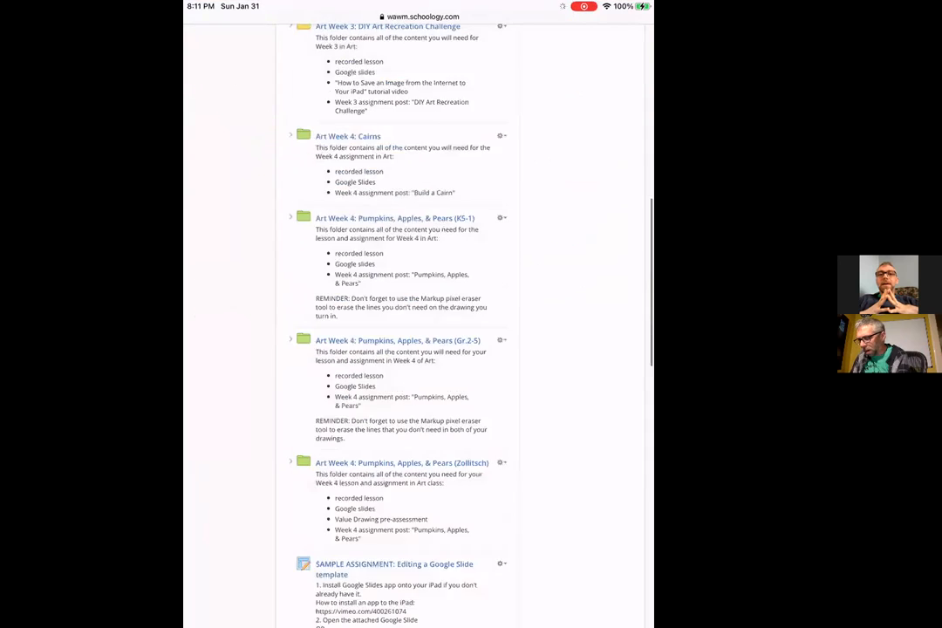
pyautogui.scroll(-3)
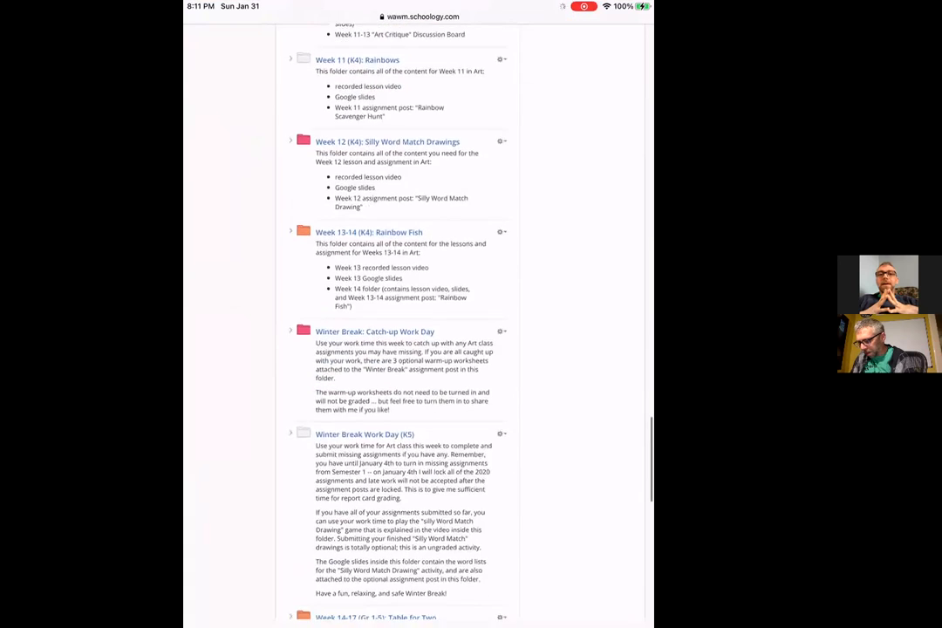
pyautogui.scroll(-3)
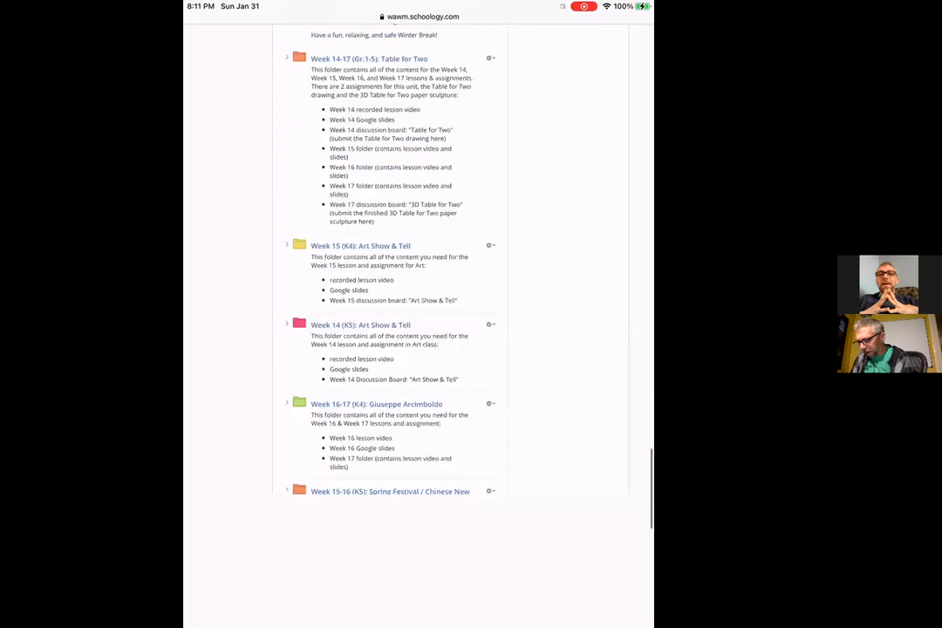
pyautogui.scroll(-3)
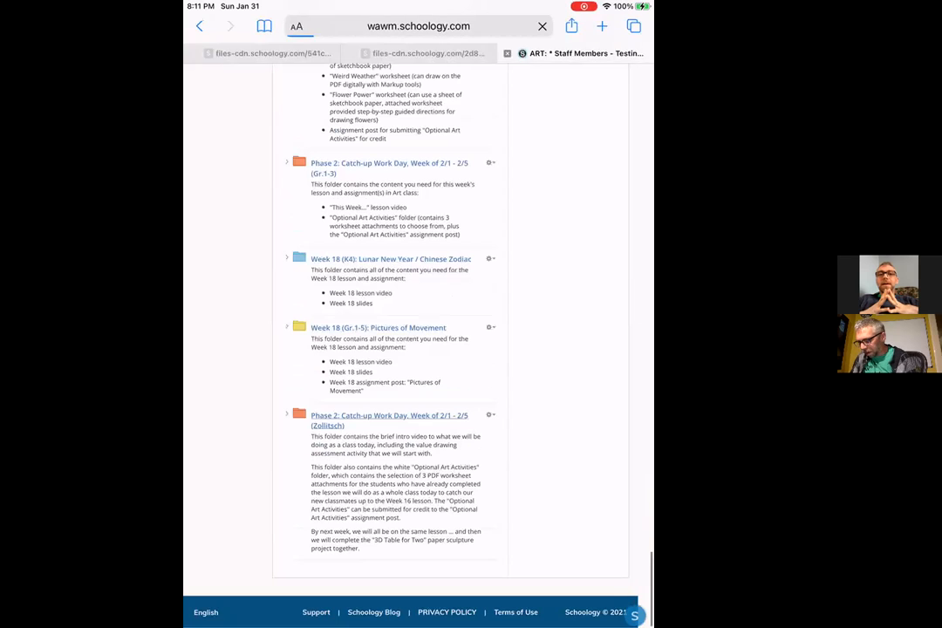
pyautogui.click(389, 418)
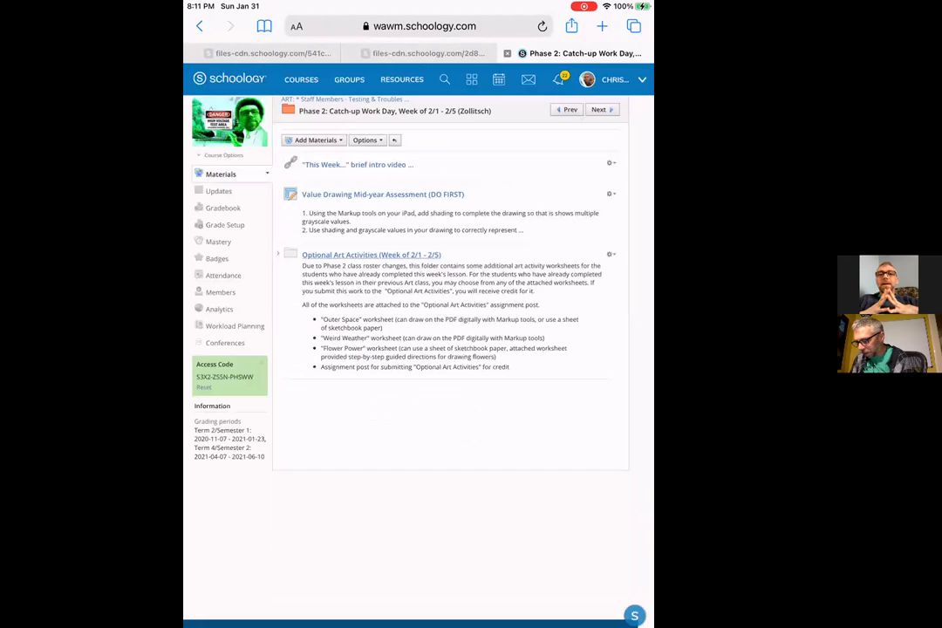
pyautogui.click(371, 254)
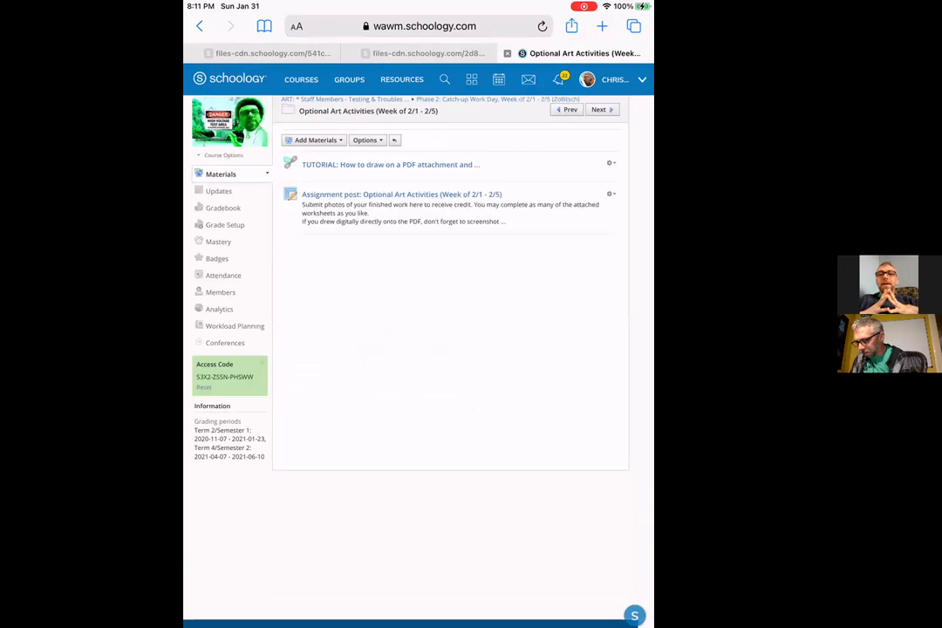
pyautogui.click(401, 194)
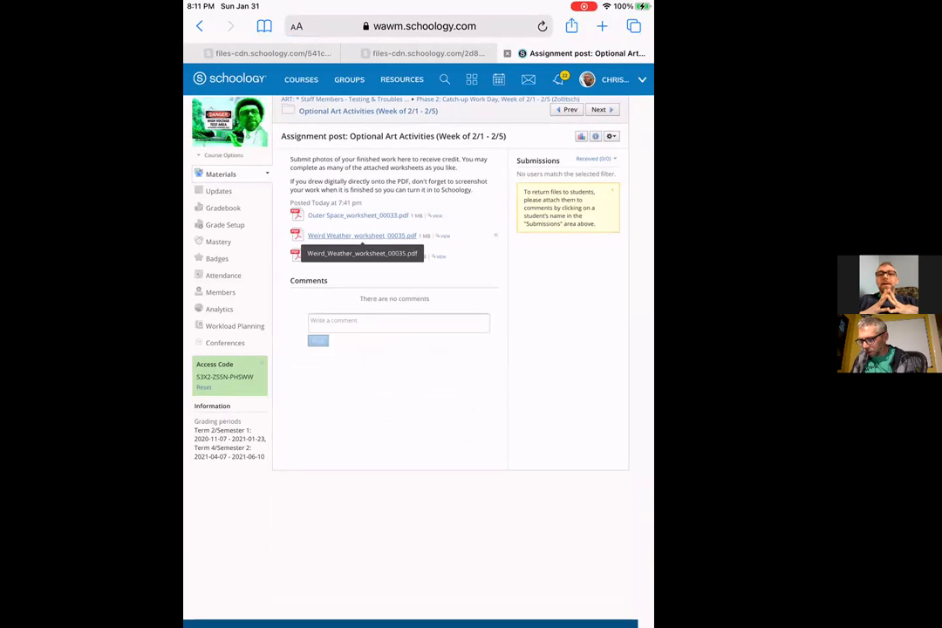
# Open Weird_Weather_worksheet_00035.pdf and view the worksheet page.
pyautogui.click(362, 236)
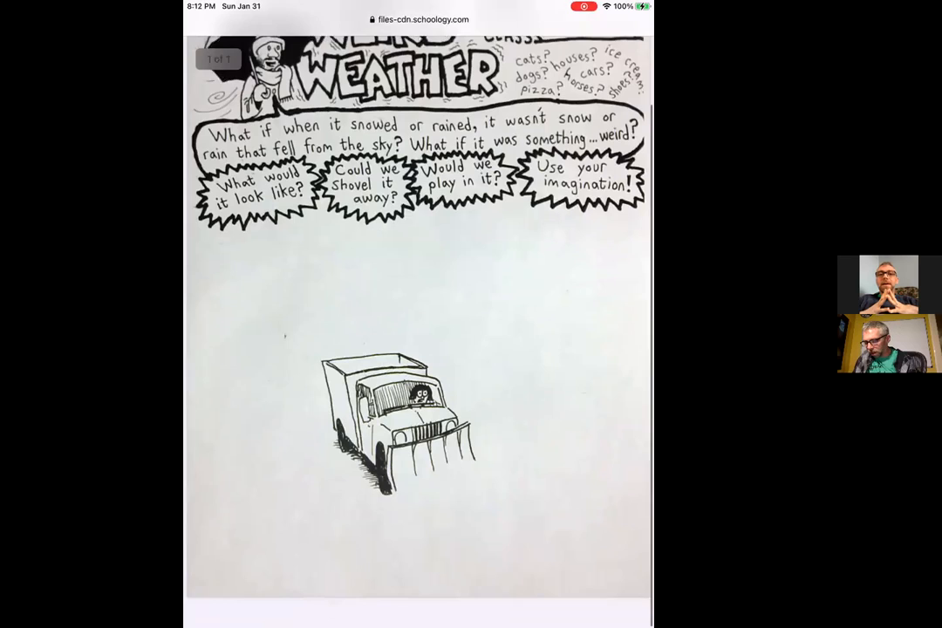
pyautogui.scroll(3)
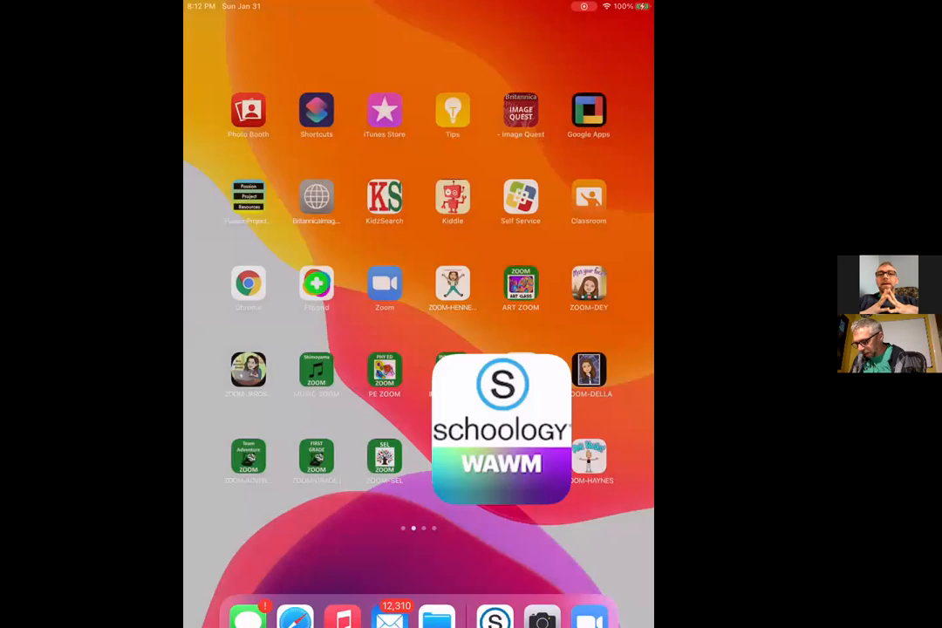
# Launch Schoology, enter the ART Staff Members course and reach the Phase 2 catch-up folder.
pyautogui.click(499, 427)
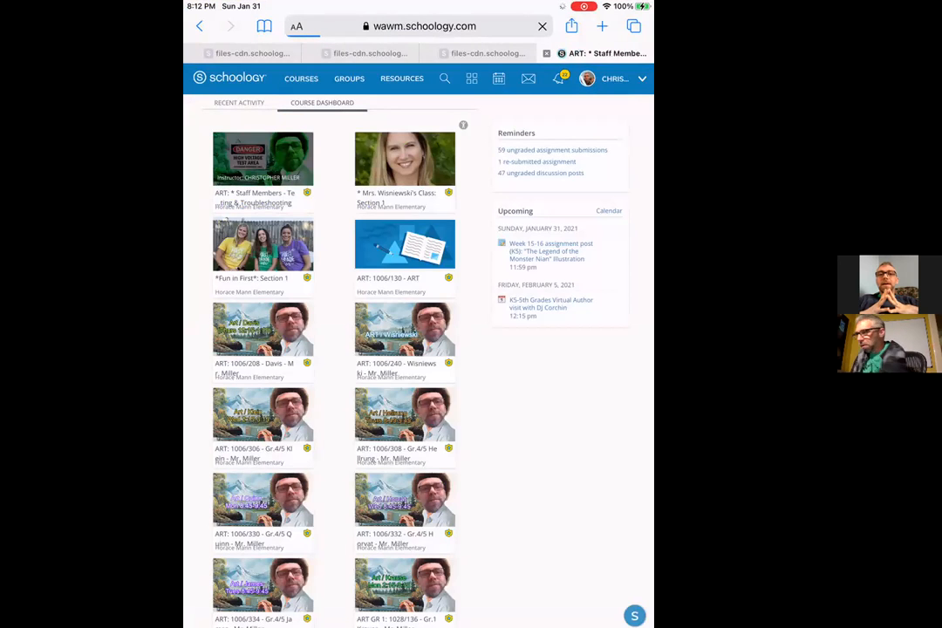
pyautogui.click(263, 159)
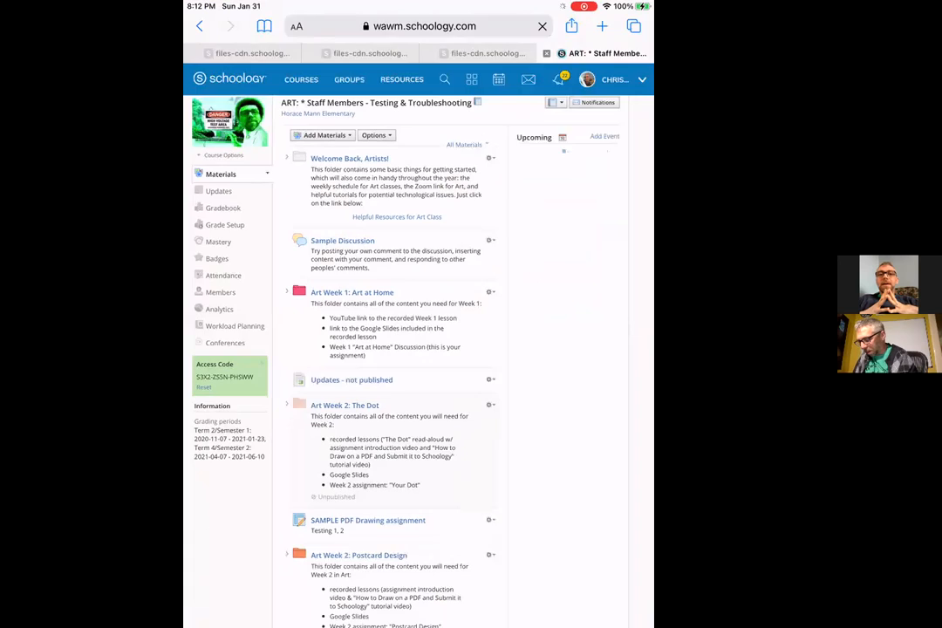
pyautogui.scroll(-3)
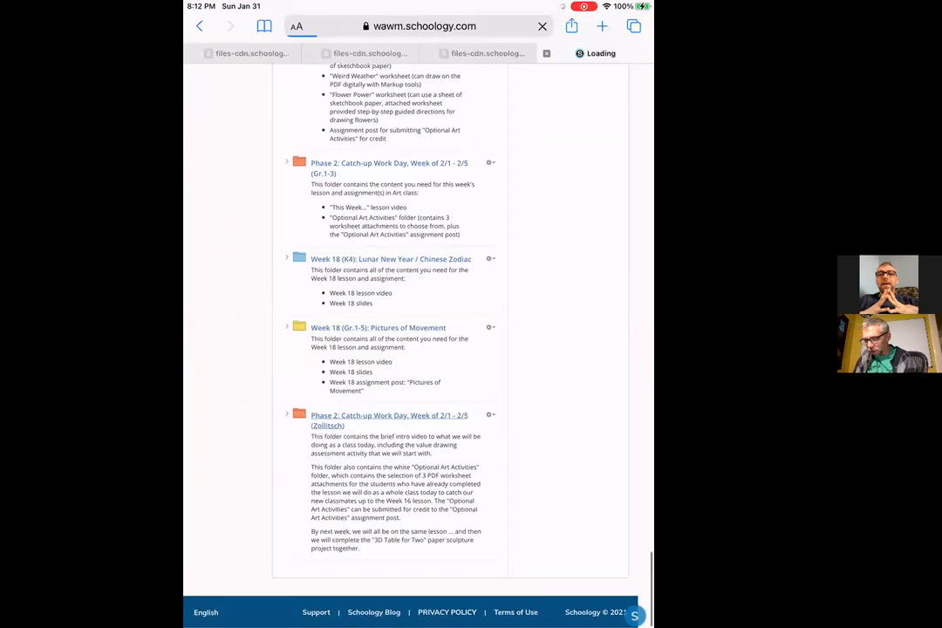
pyautogui.click(389, 415)
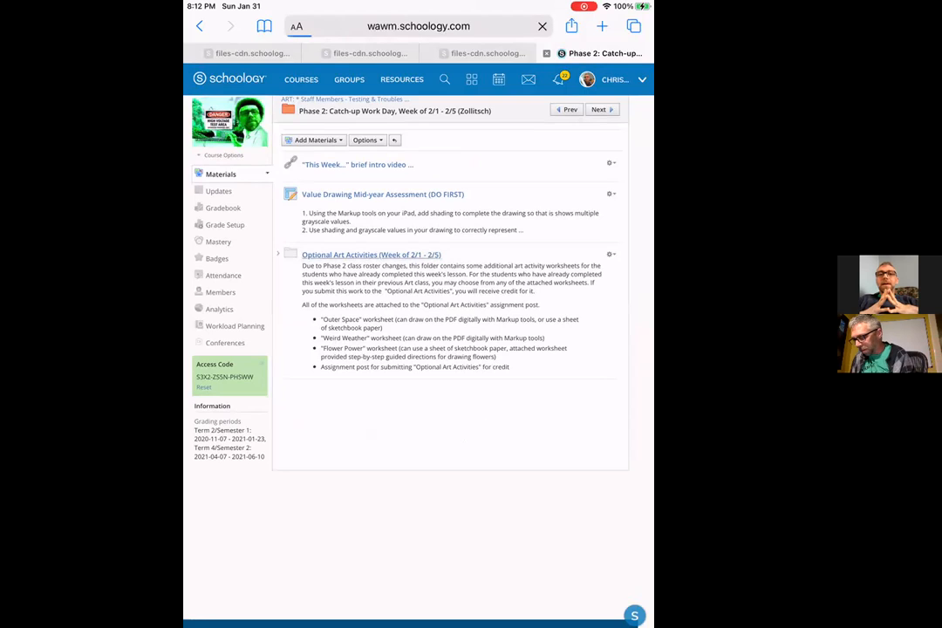
# Go into Optional Art Activities and its assignment post and open Flower_Power_worksheet_00036.pdf.
pyautogui.click(372, 254)
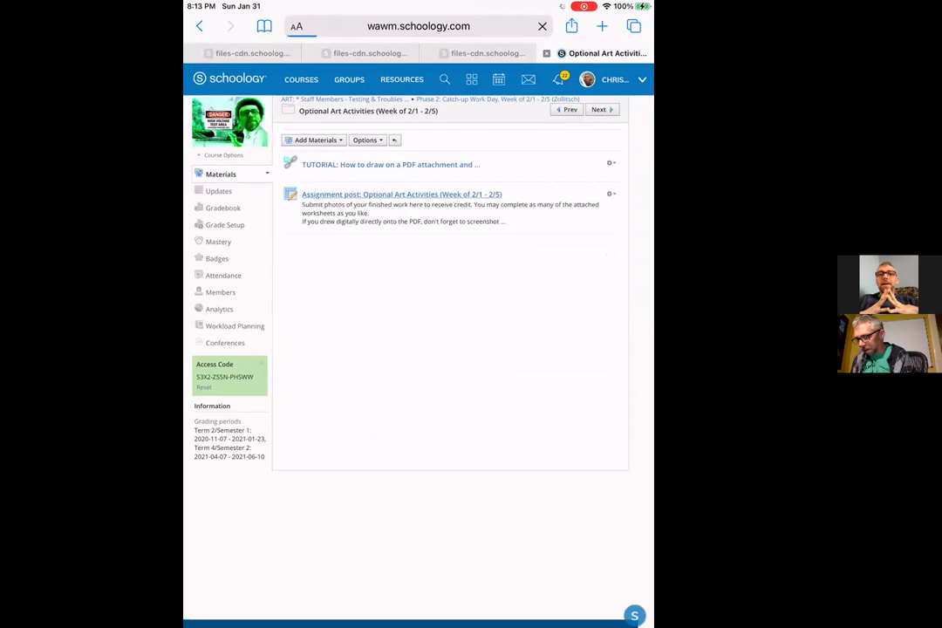
pyautogui.click(401, 193)
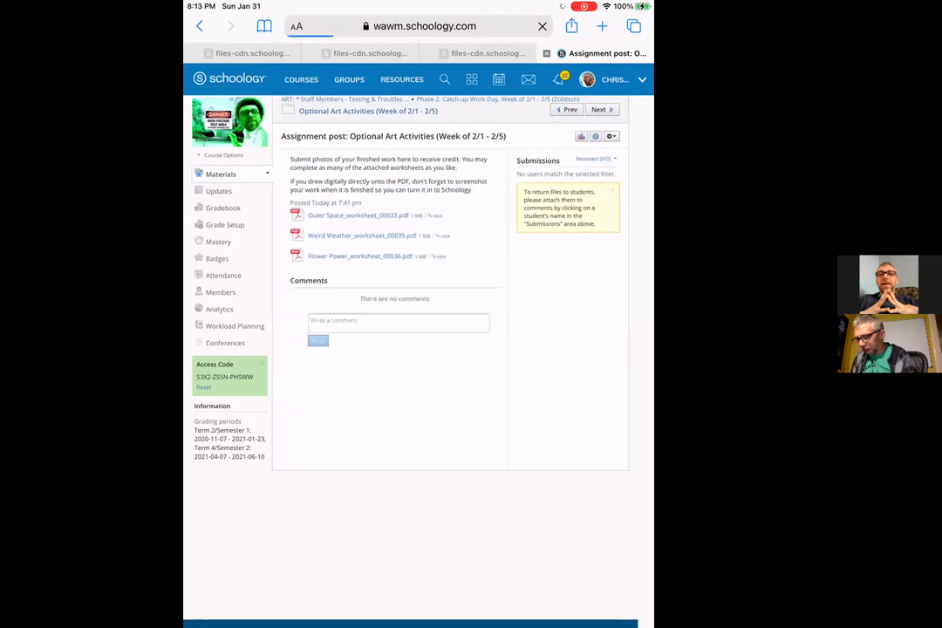
pyautogui.moveTo(359, 254)
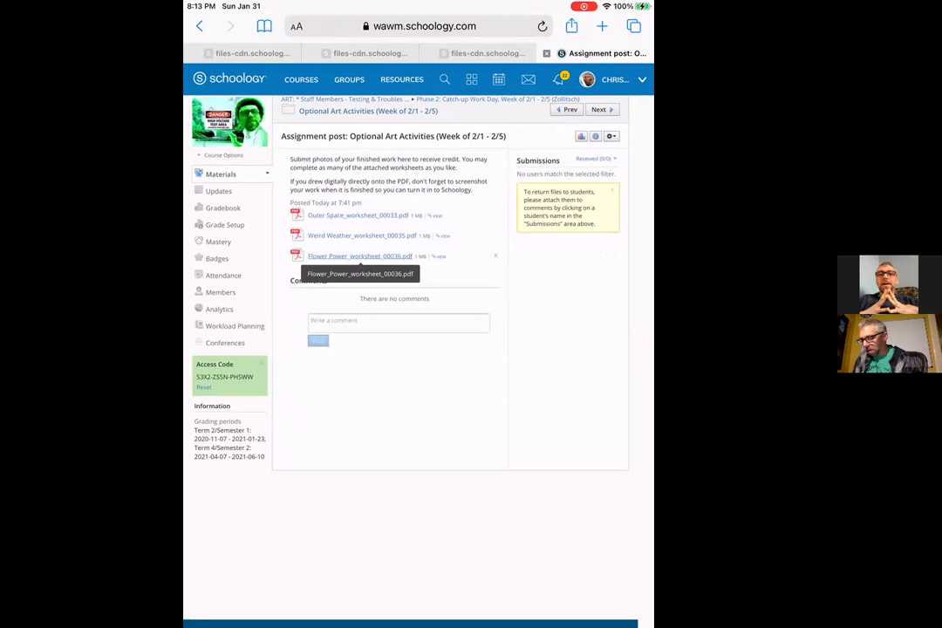
pyautogui.click(359, 255)
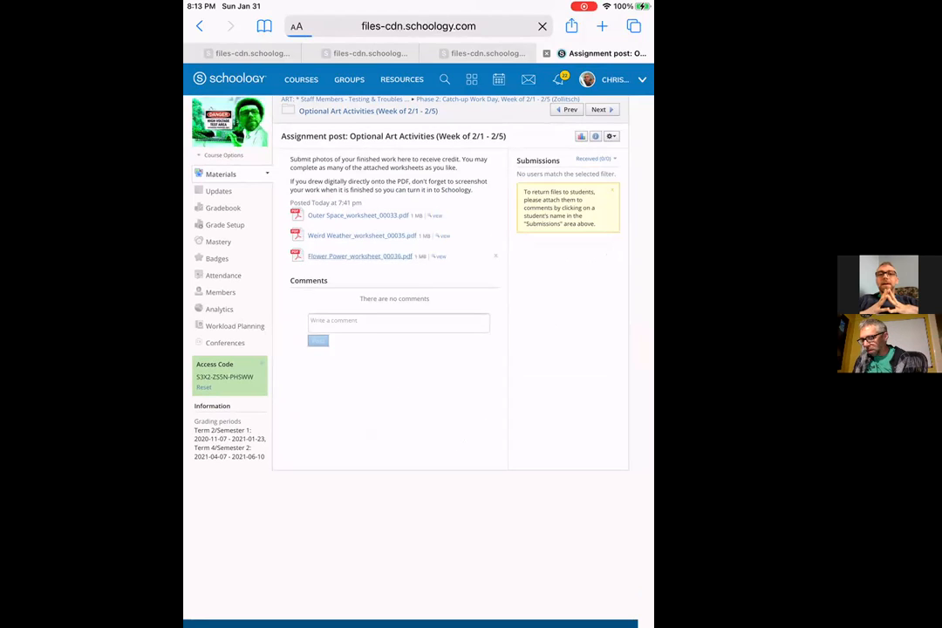
pyautogui.click(360, 254)
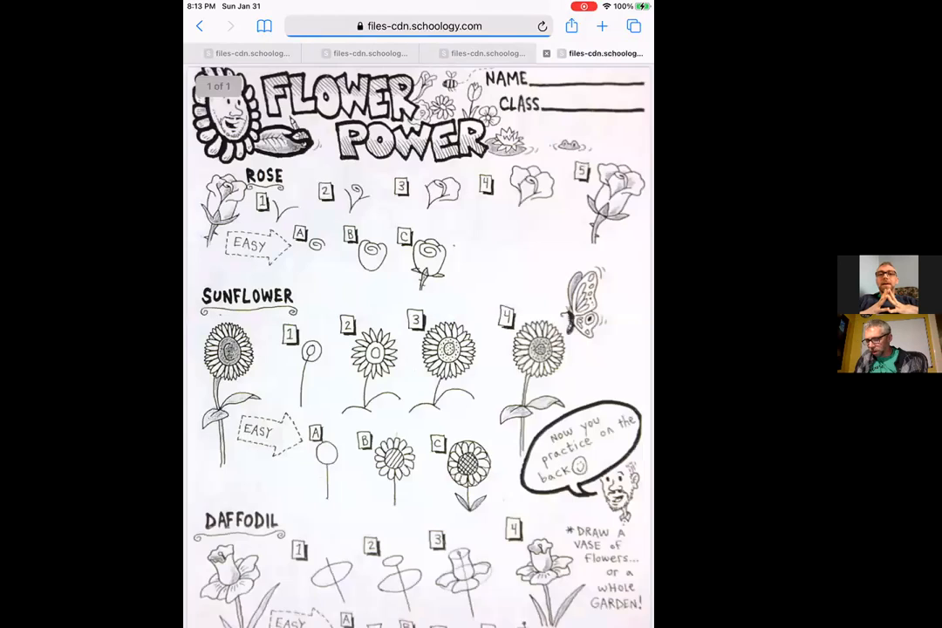